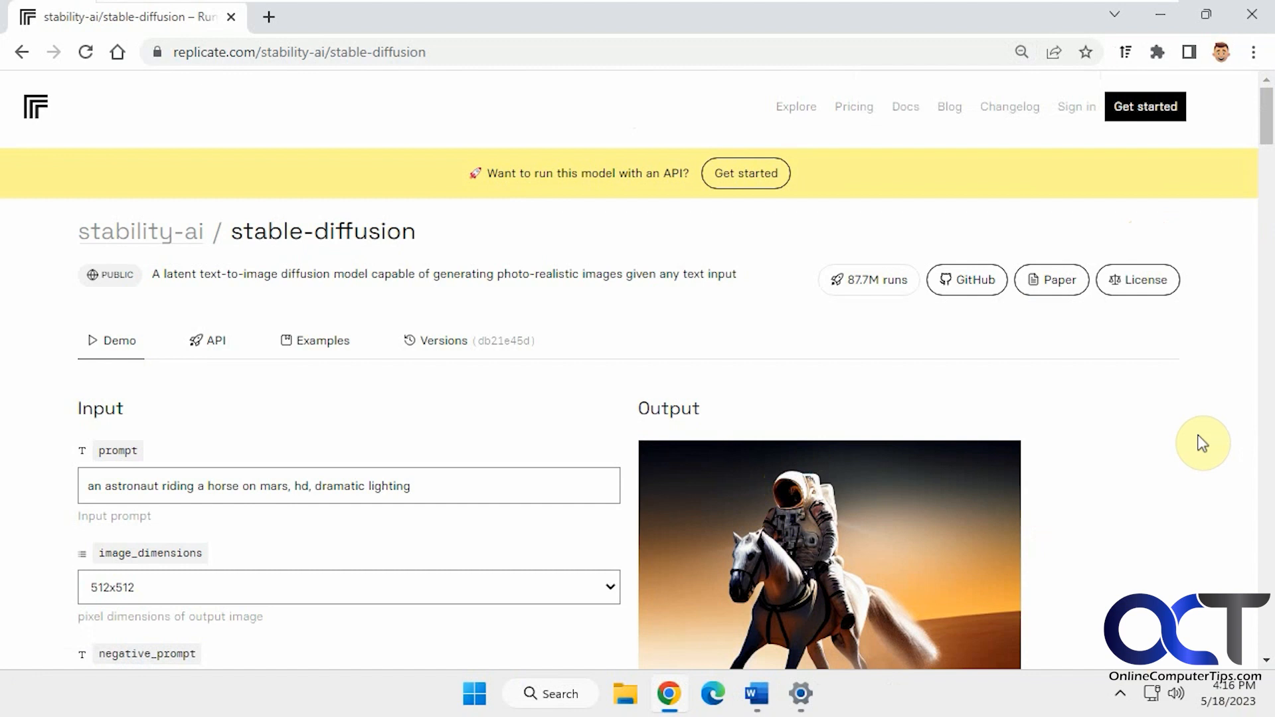
mouse_move(1154, 439)
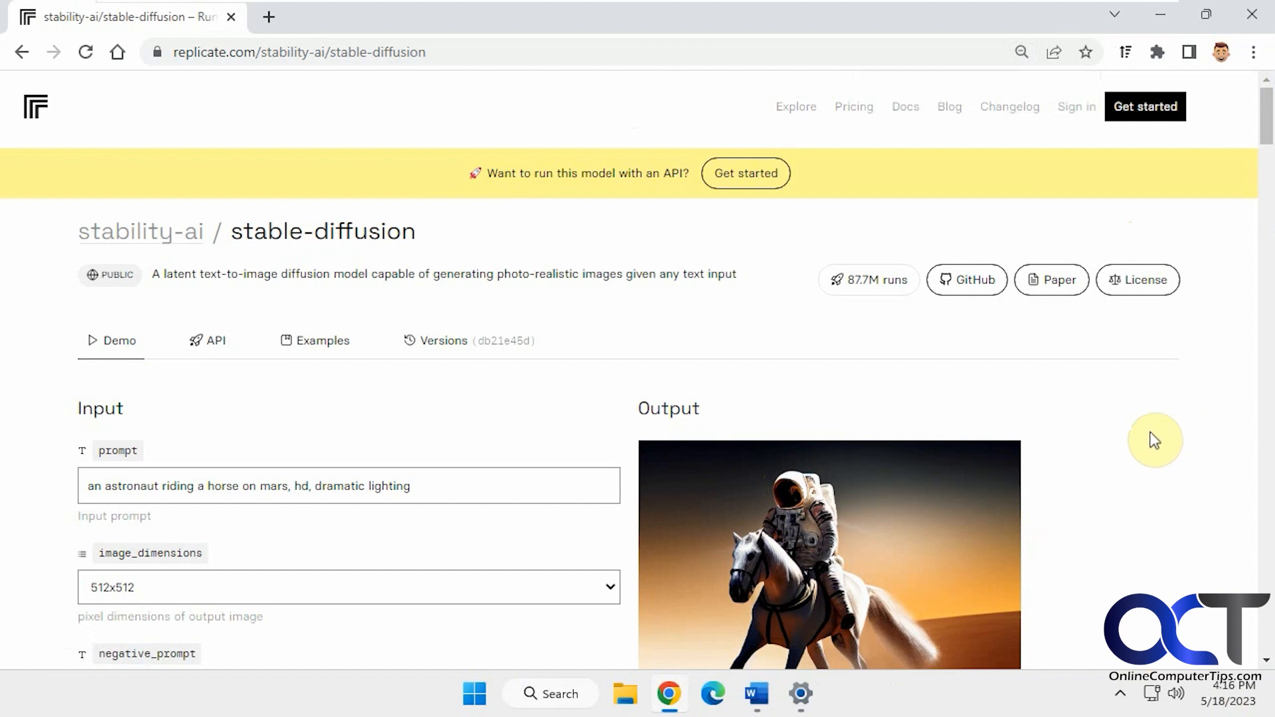
mouse_move(1130, 433)
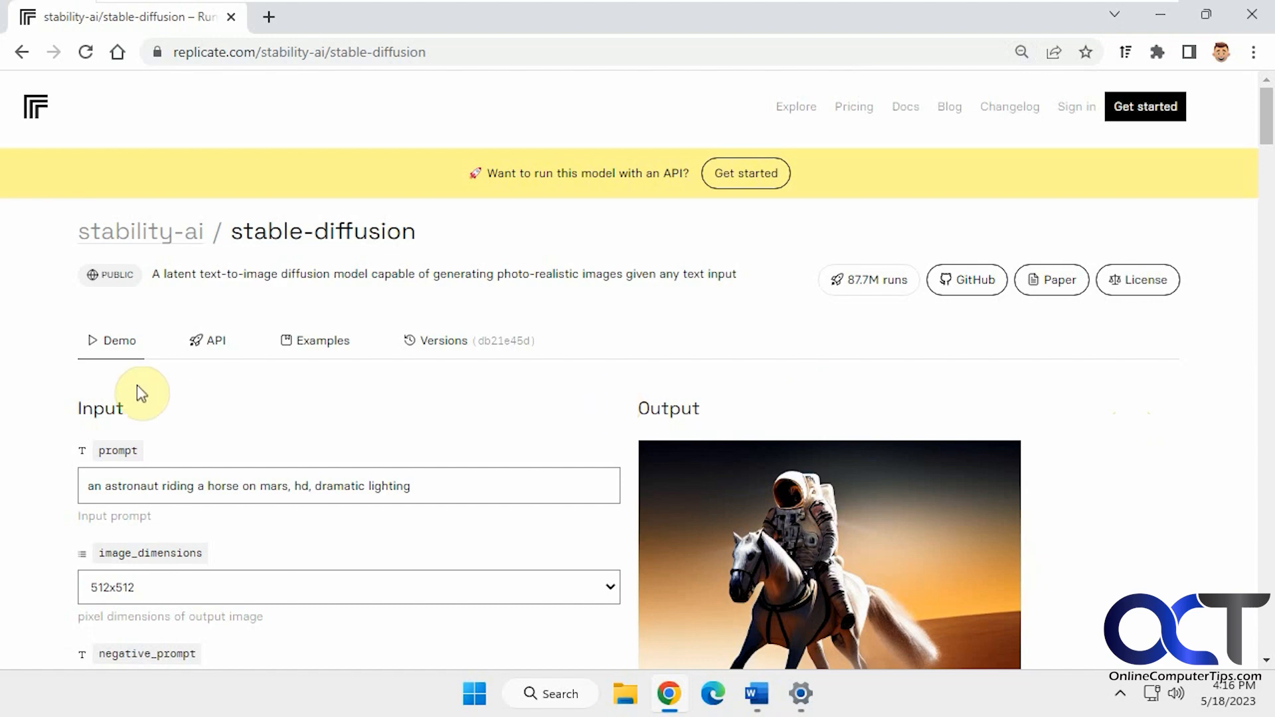
Replace the prompt with 'a green bear by the pool wearing a top hat' and pick 768x768 dimensions.
scroll("down", 3)
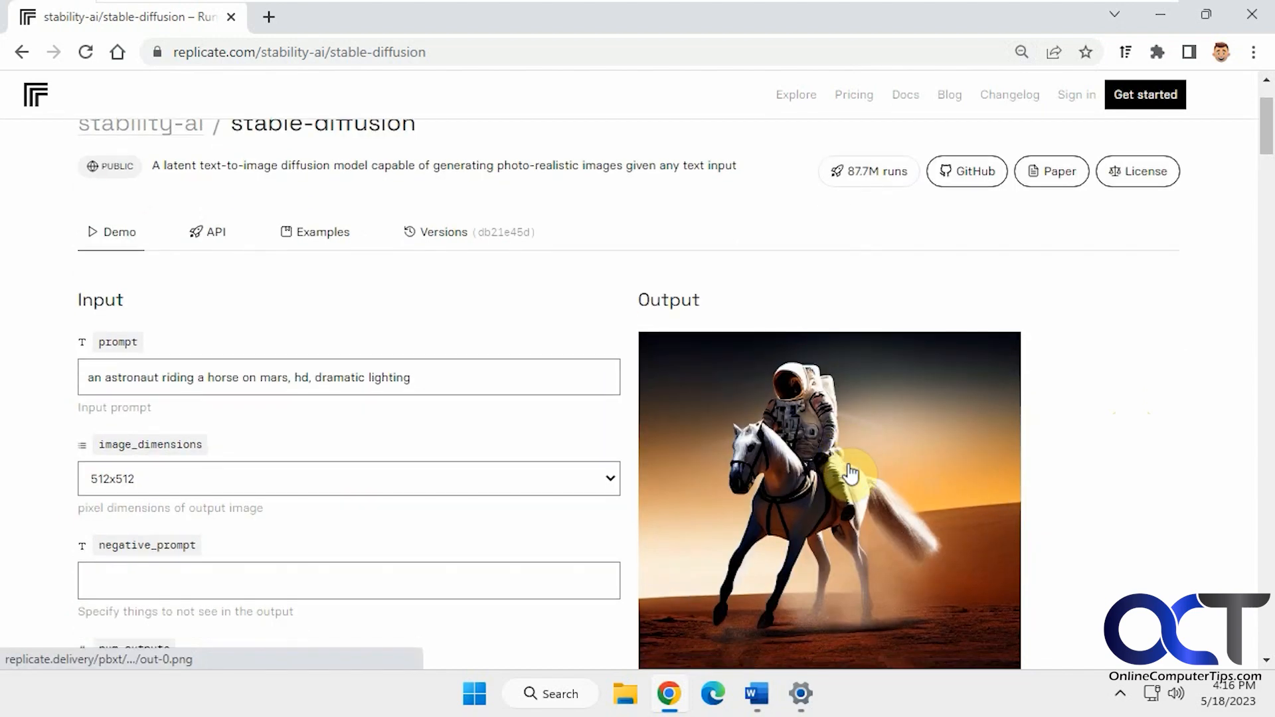
scroll("down", 3)
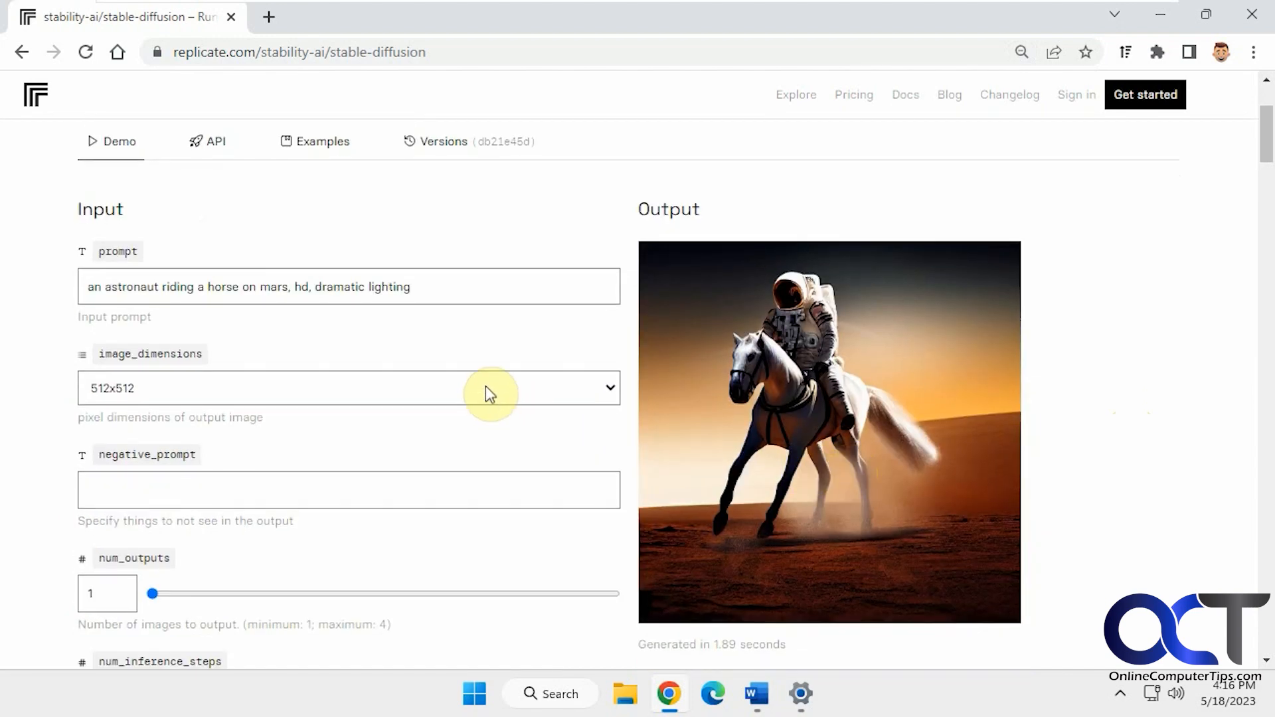
mouse_move(454, 329)
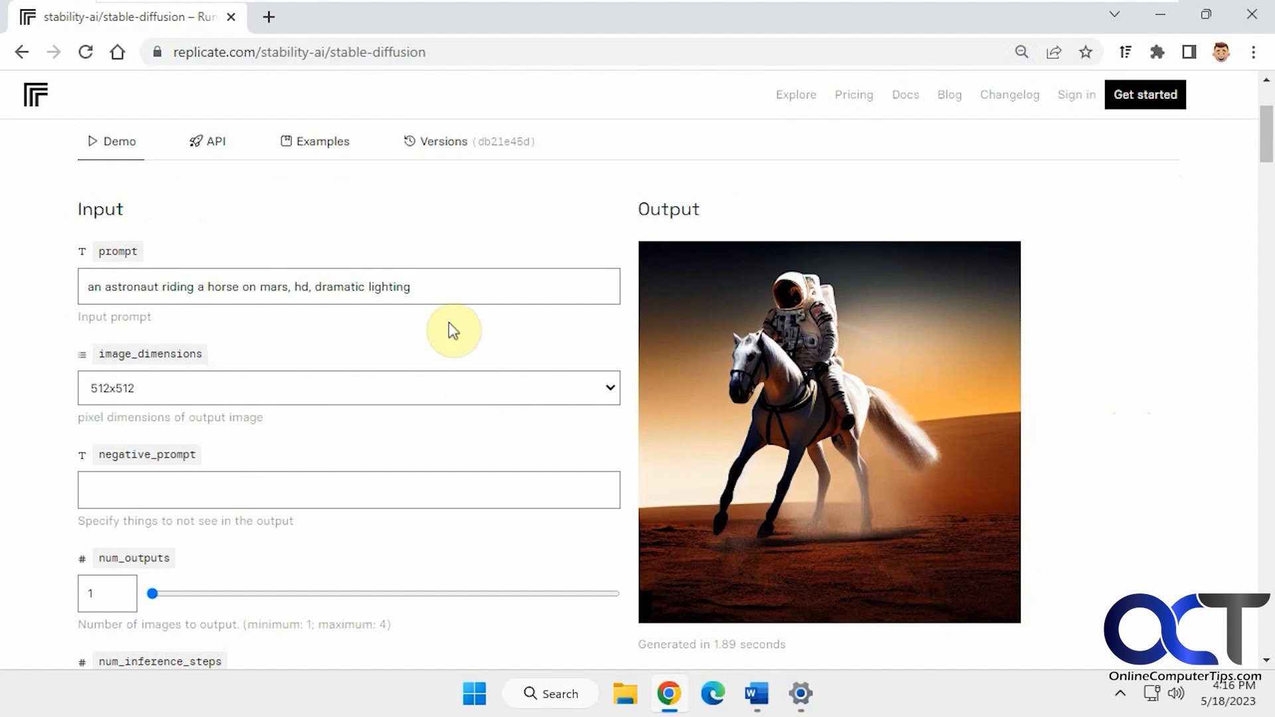
triple_click(243, 286)
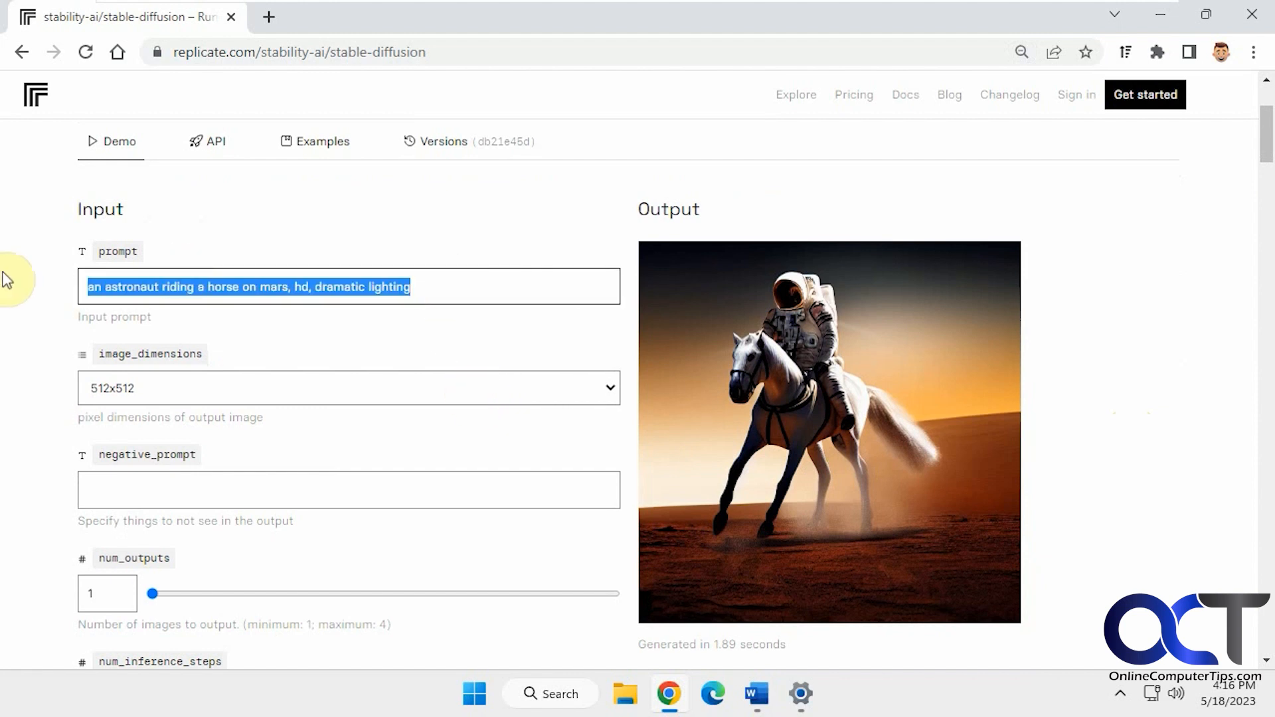
type("a green bear by the pool wearing a top hat")
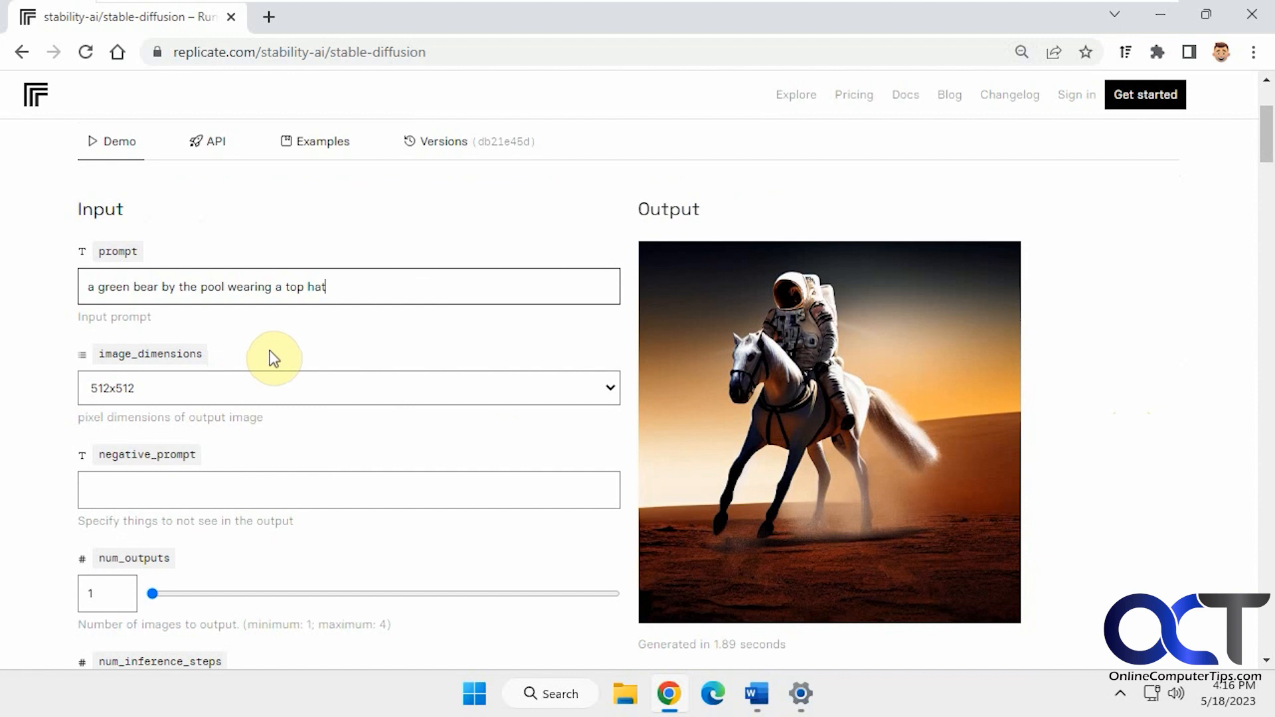
left_click(348, 388)
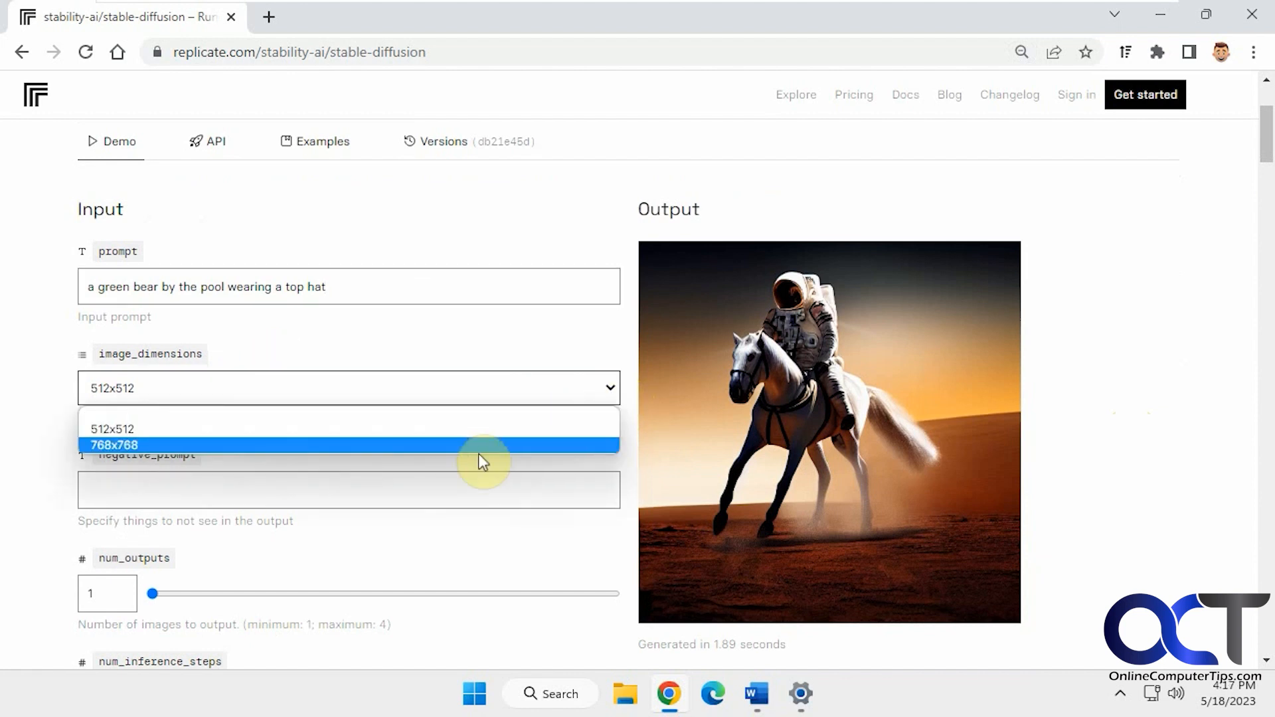
left_click(113, 445)
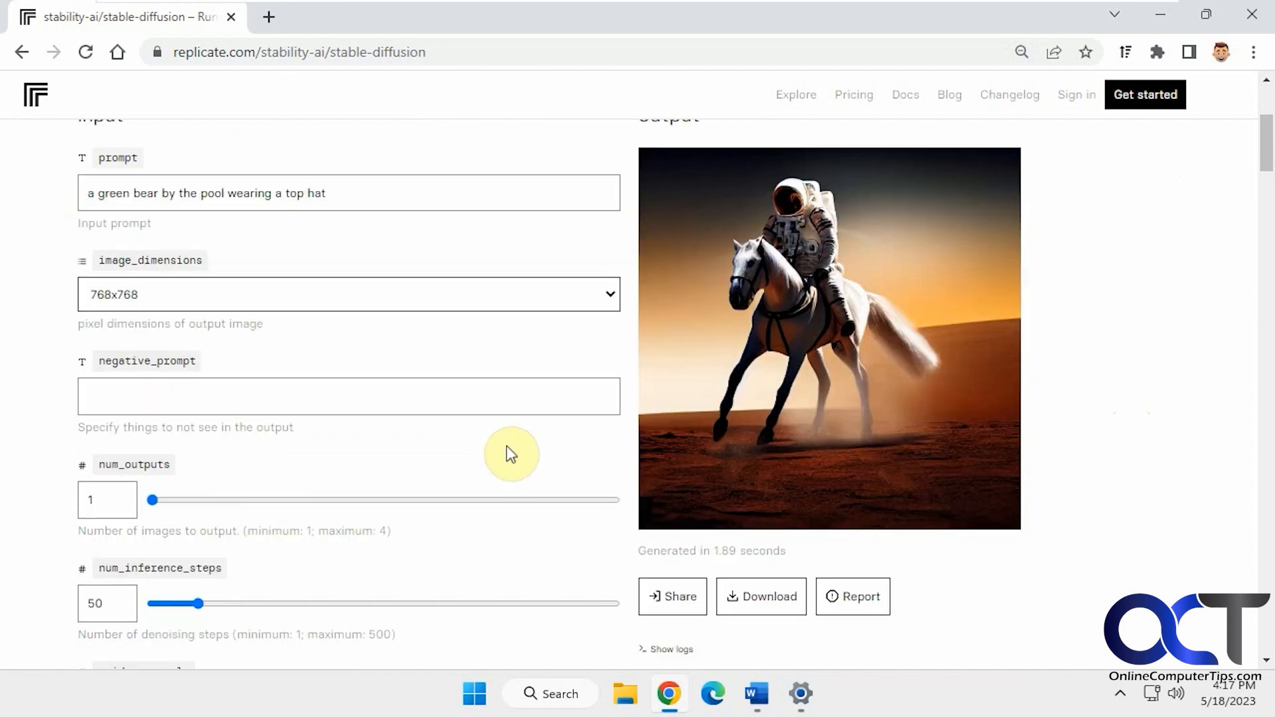
Set num_outputs to 4, and return num_inference_steps to 50 after trying about 211.
scroll("down", 3)
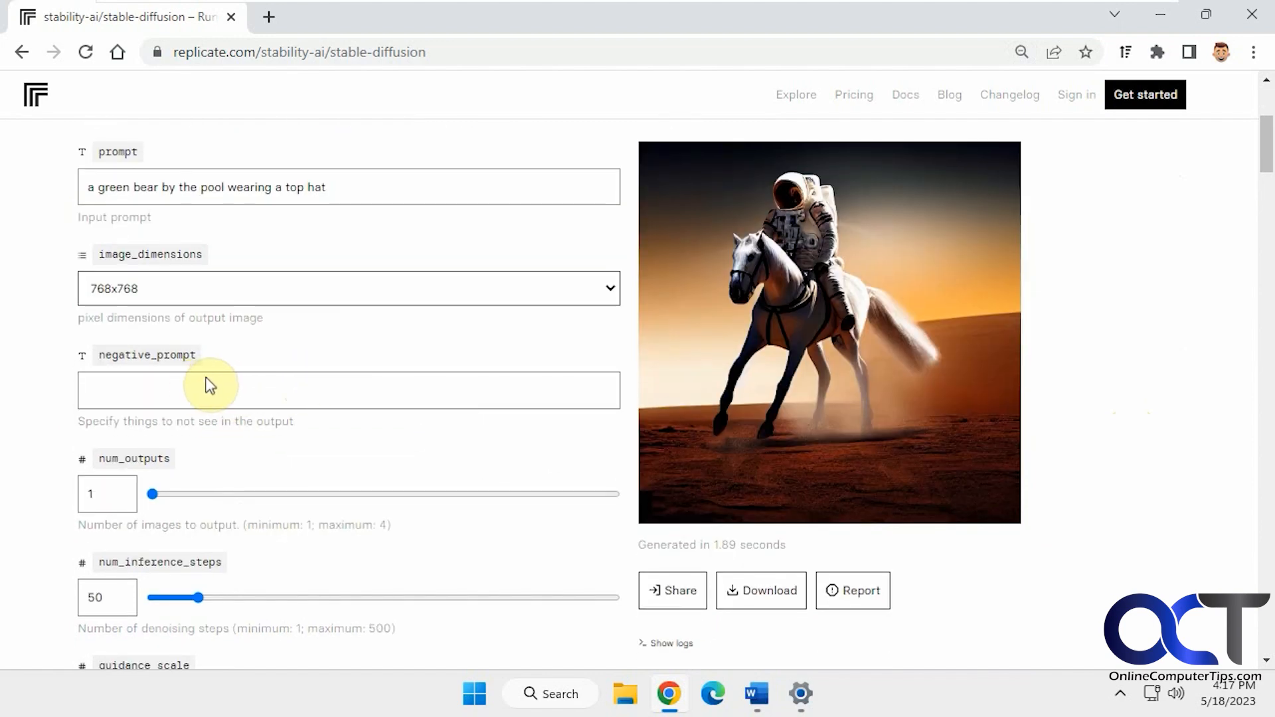
scroll("down", 3)
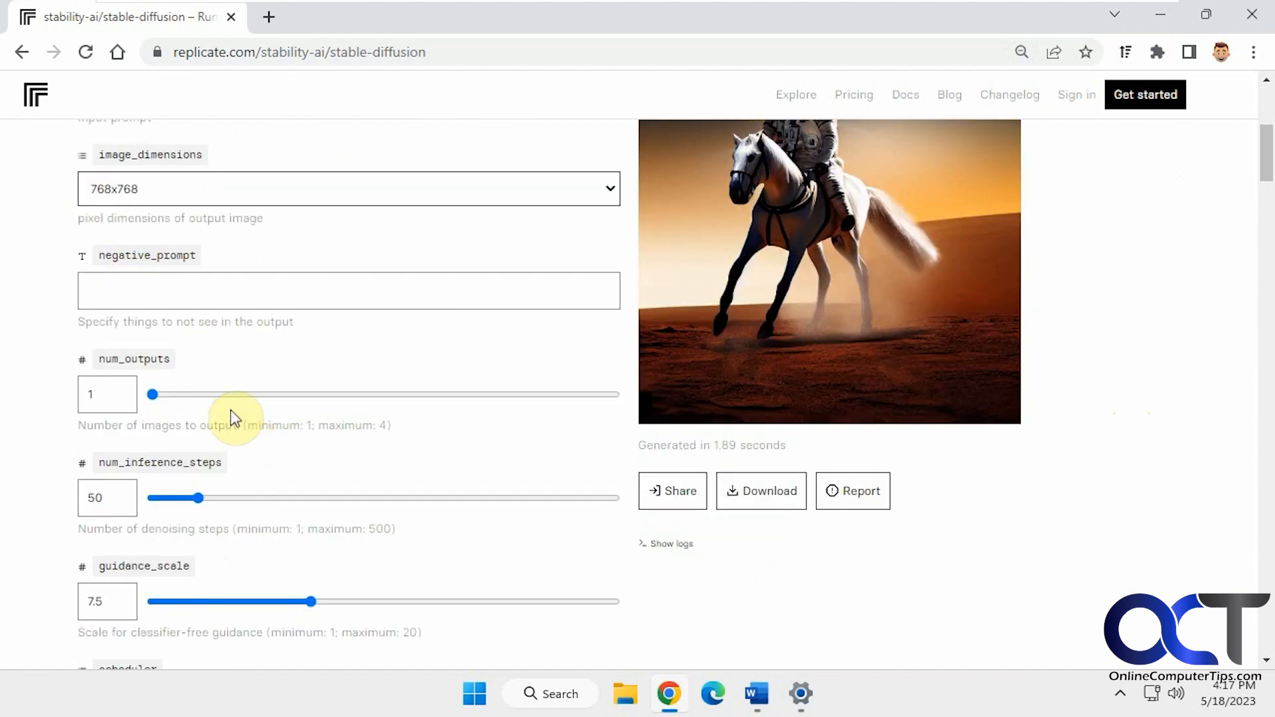
left_click_drag(151, 394, 614, 394)
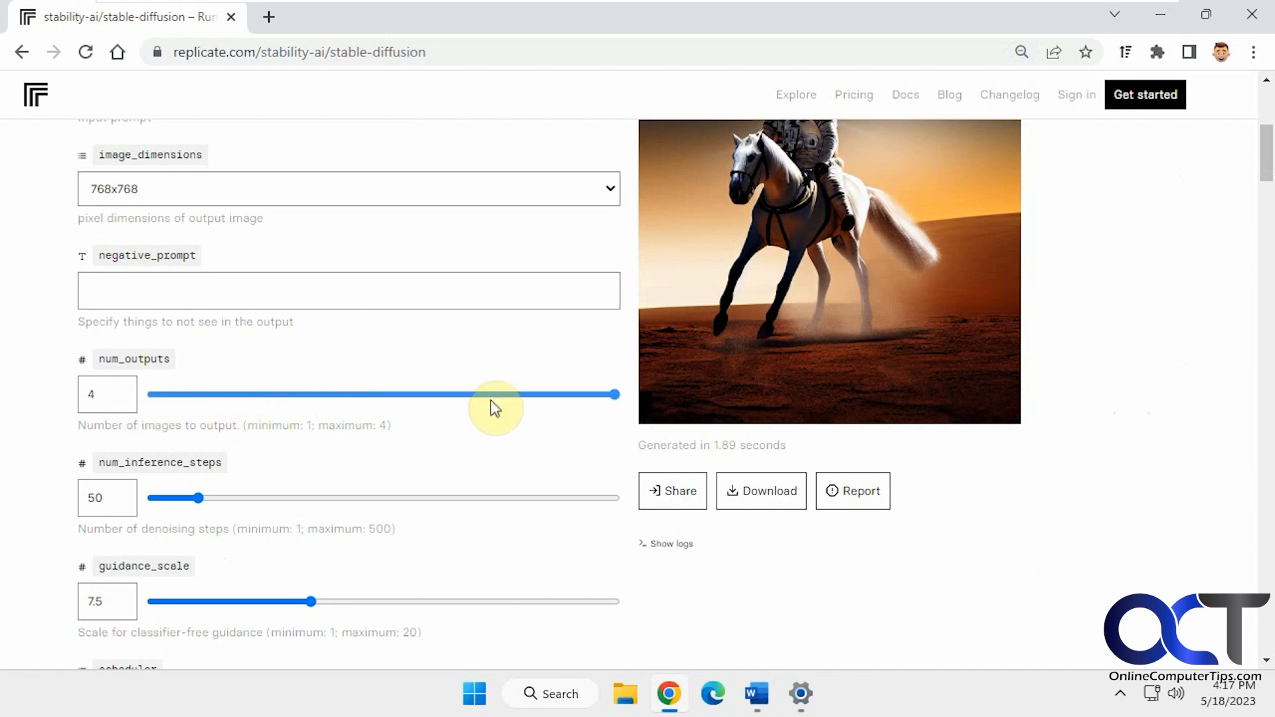
mouse_move(488, 413)
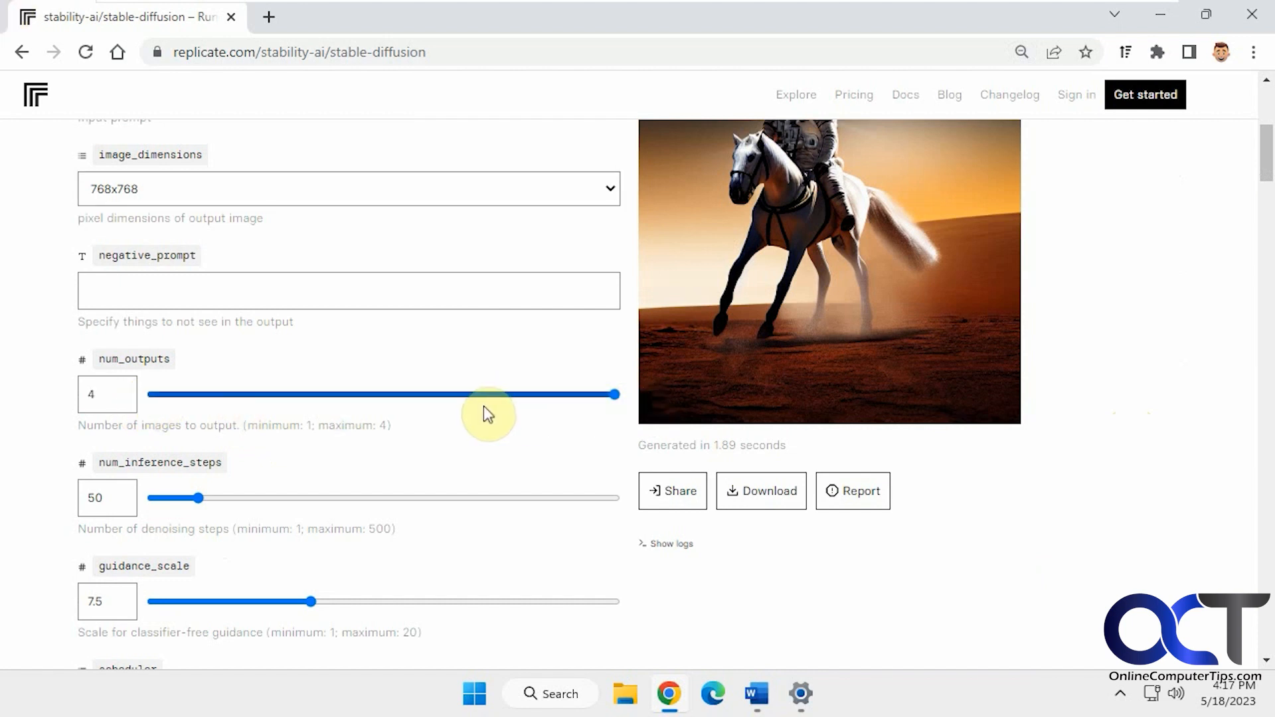
scroll("down", 3)
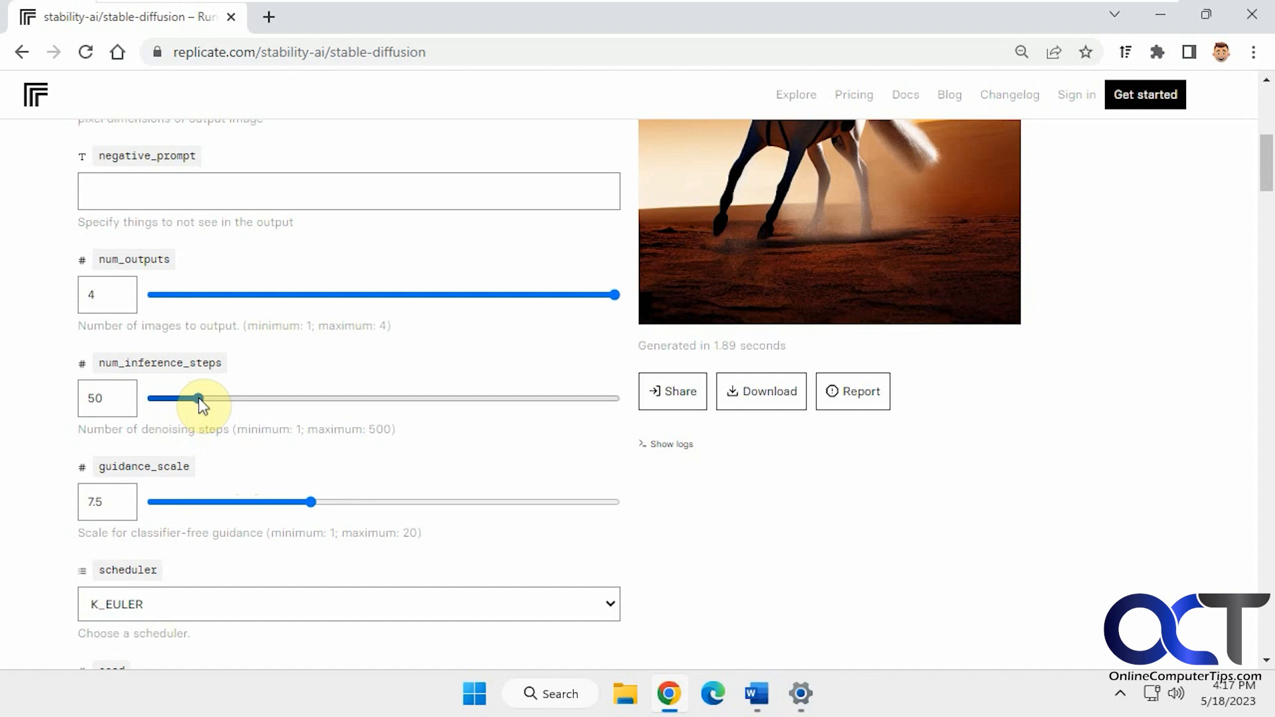
left_click_drag(196, 398, 347, 398)
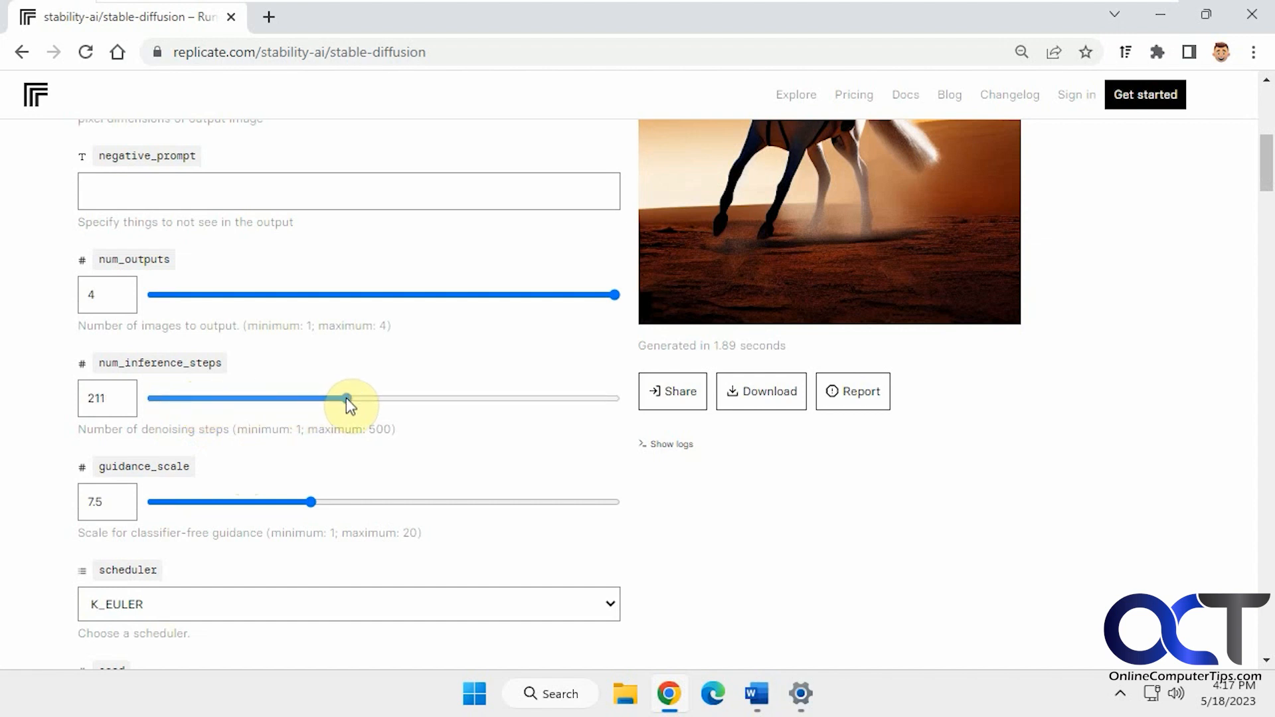
left_click_drag(347, 398, 198, 398)
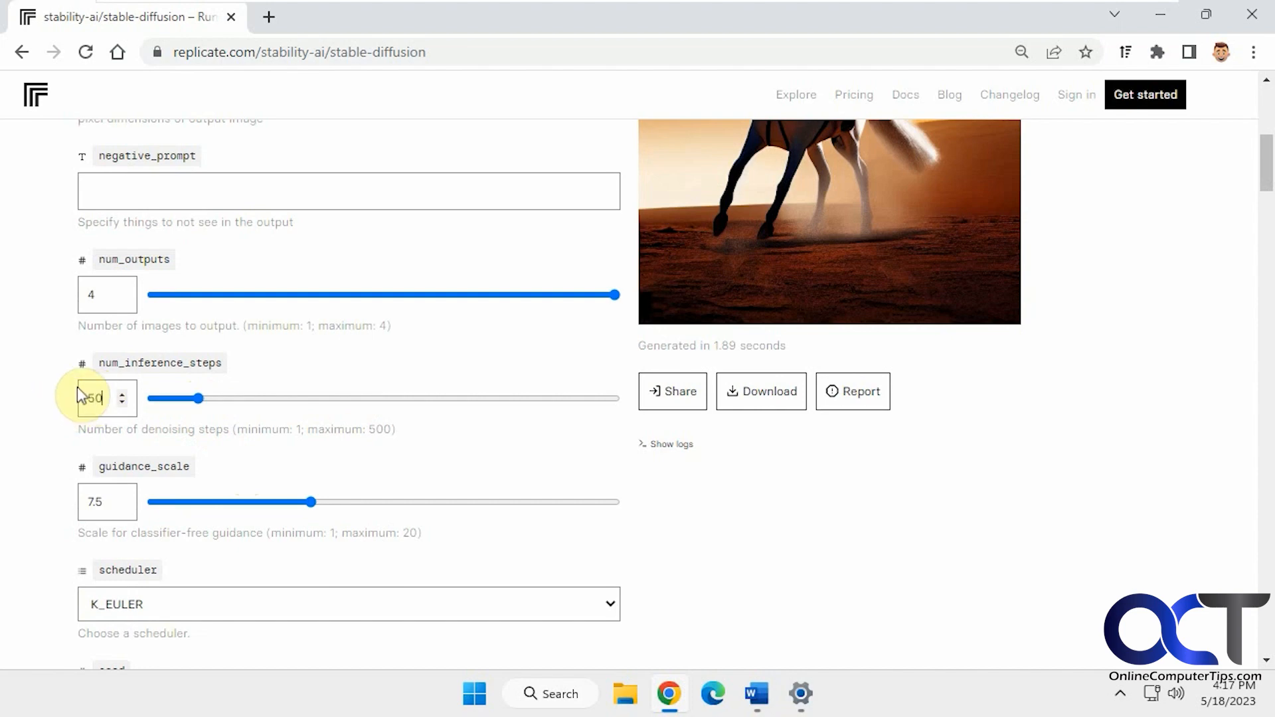
scroll("down", 3)
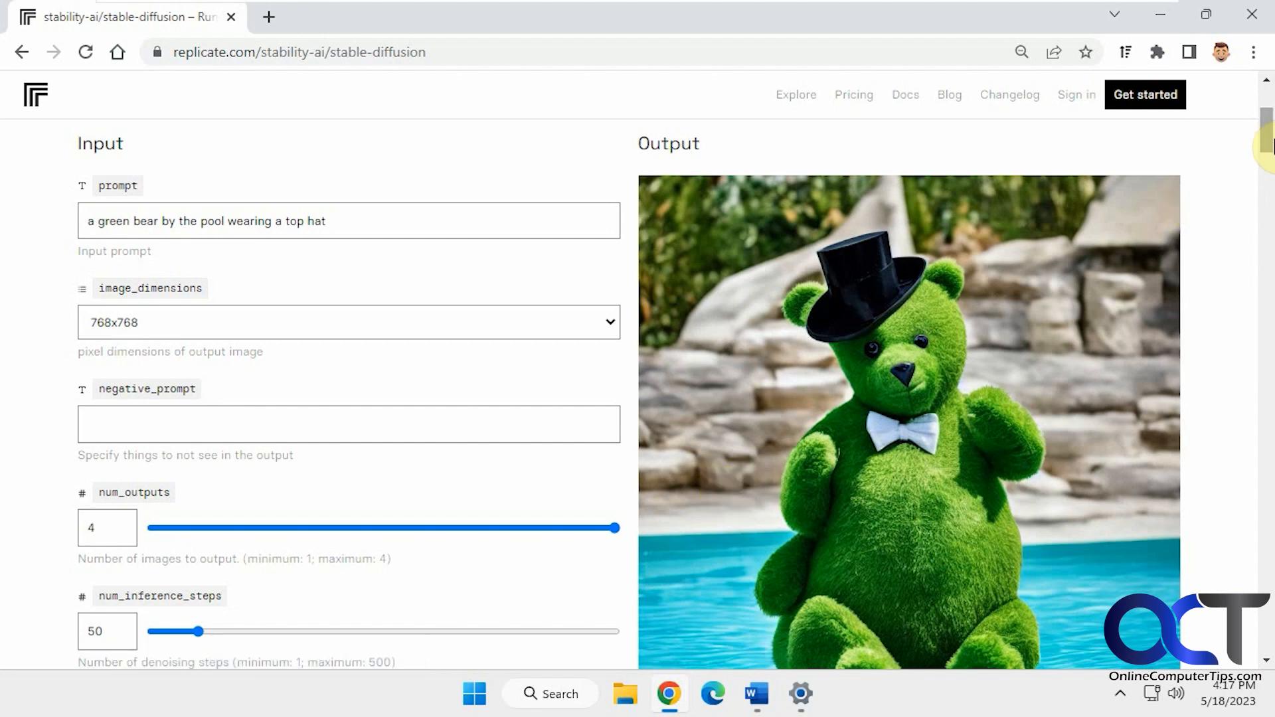
Scroll through the four generated green-bear-in-top-hat images in the output column.
scroll("down", 3)
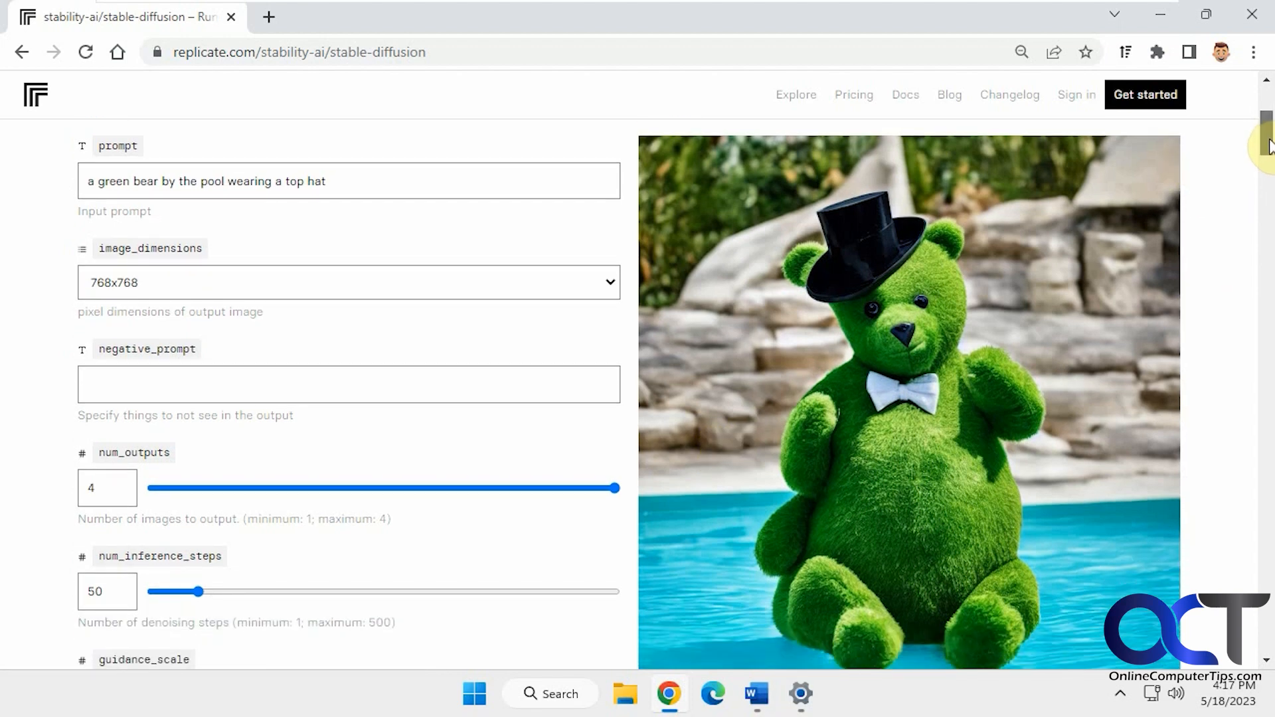
scroll("down", 3)
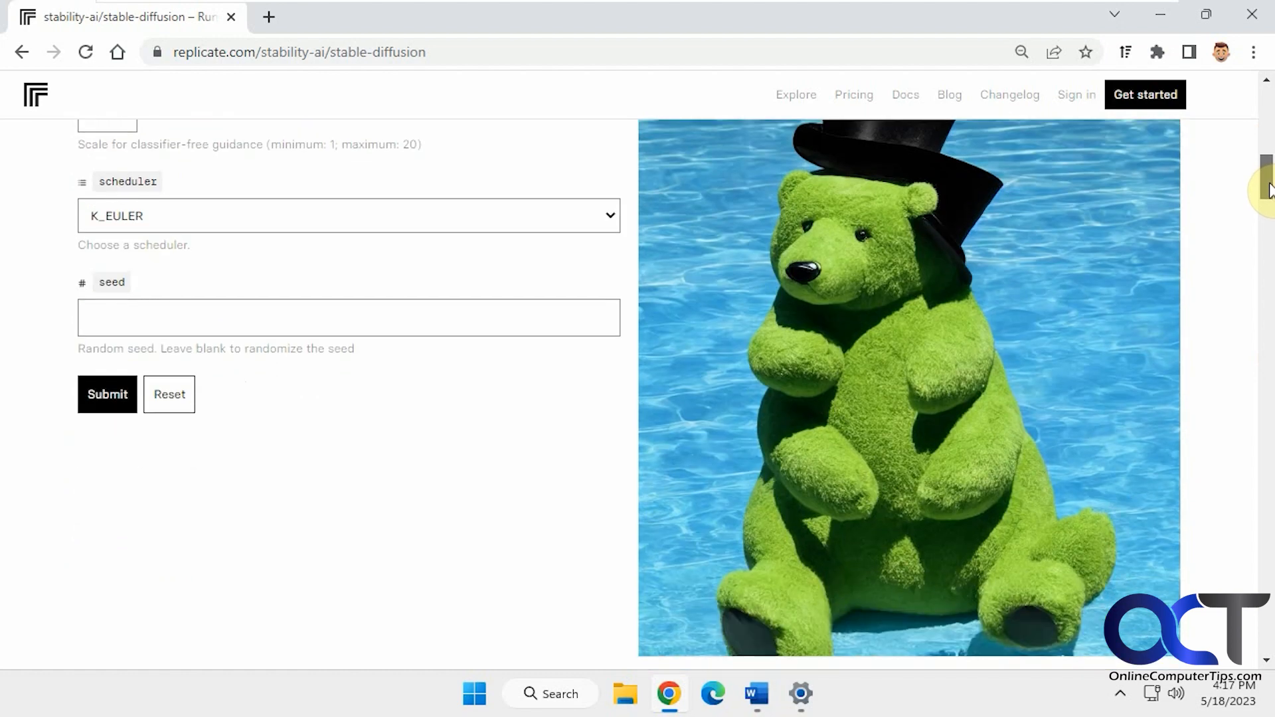
scroll("down", 3)
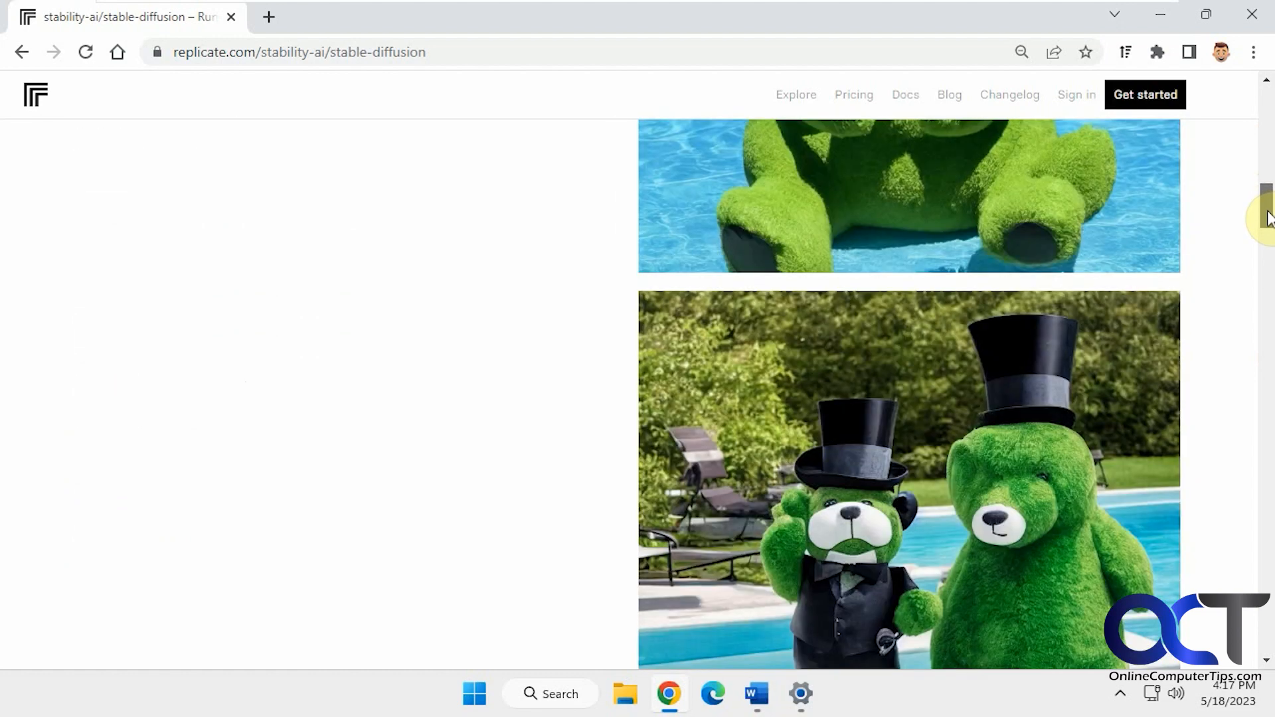
scroll("down", 3)
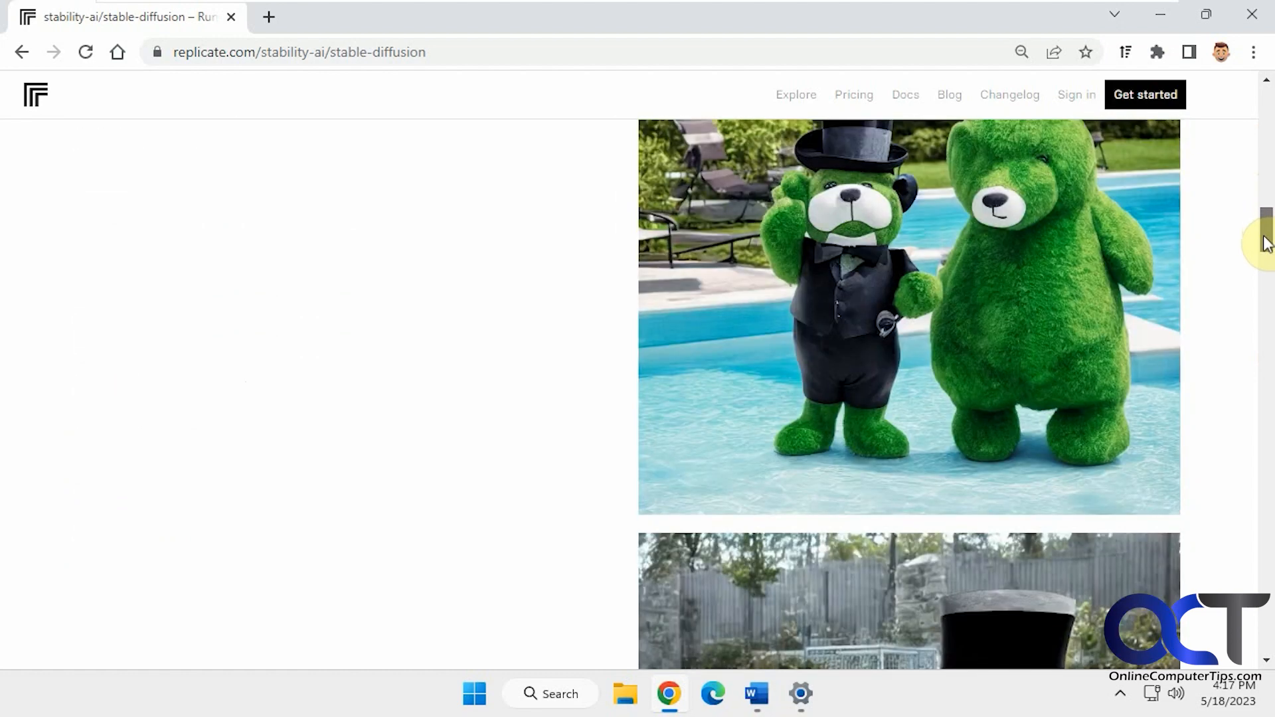
scroll("down", 3)
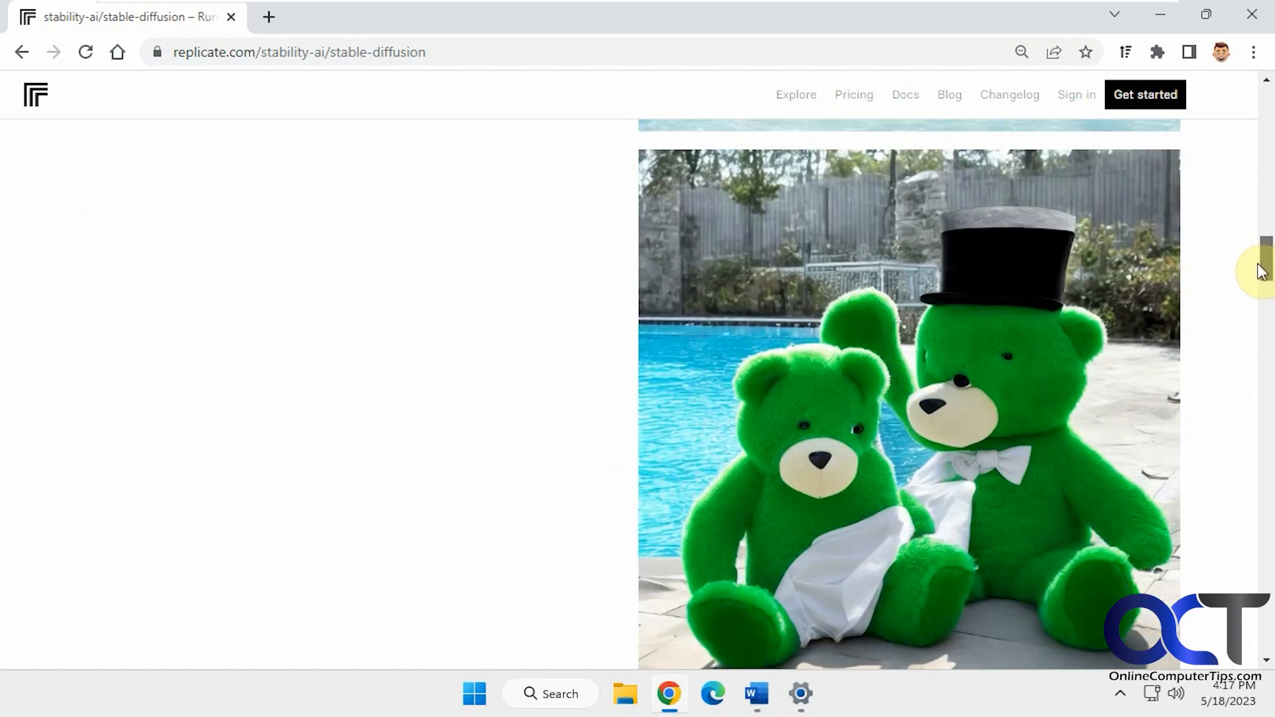
scroll("down", 3)
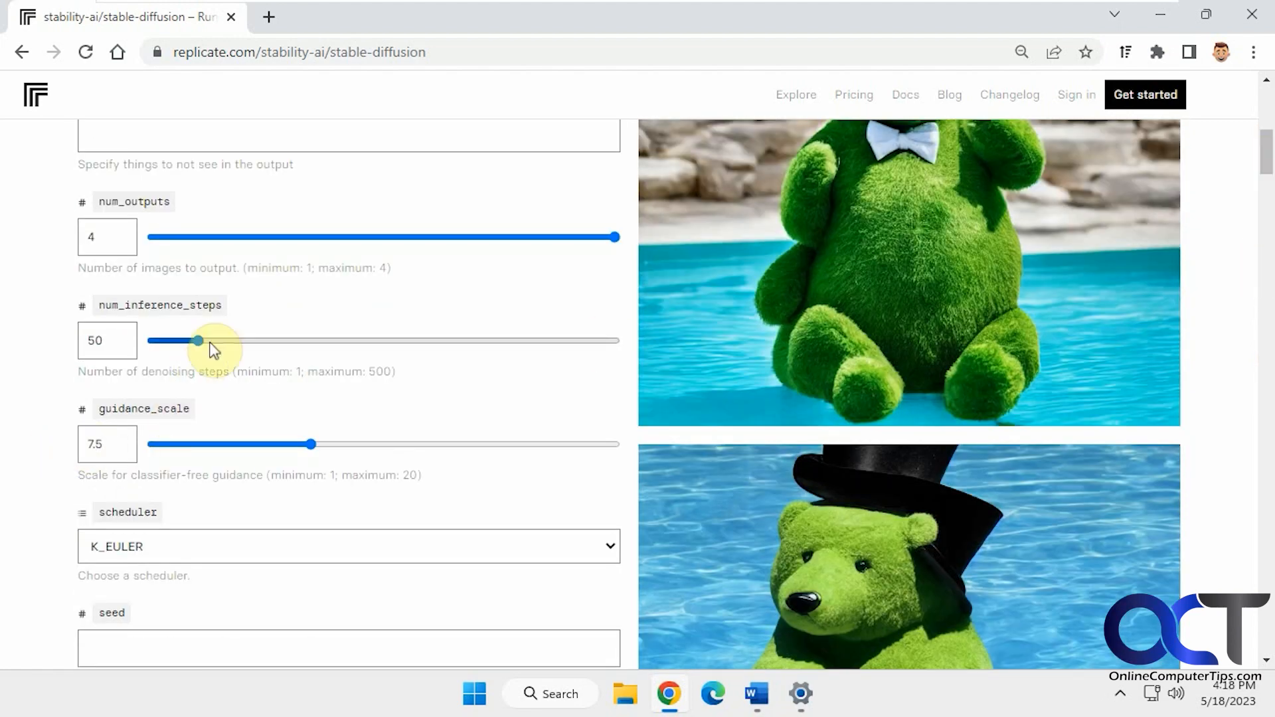
Max out denoising steps at 500 and submit a new generation.
left_click_drag(197, 340, 616, 340)
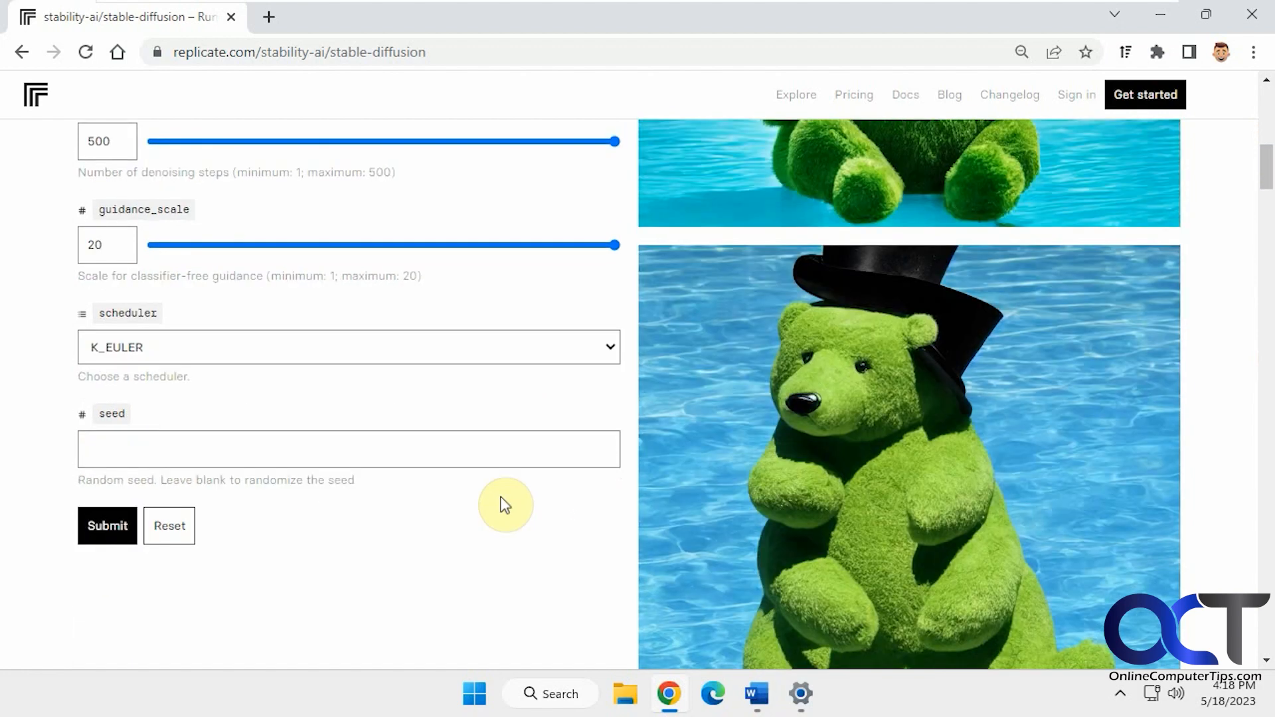
left_click(106, 526)
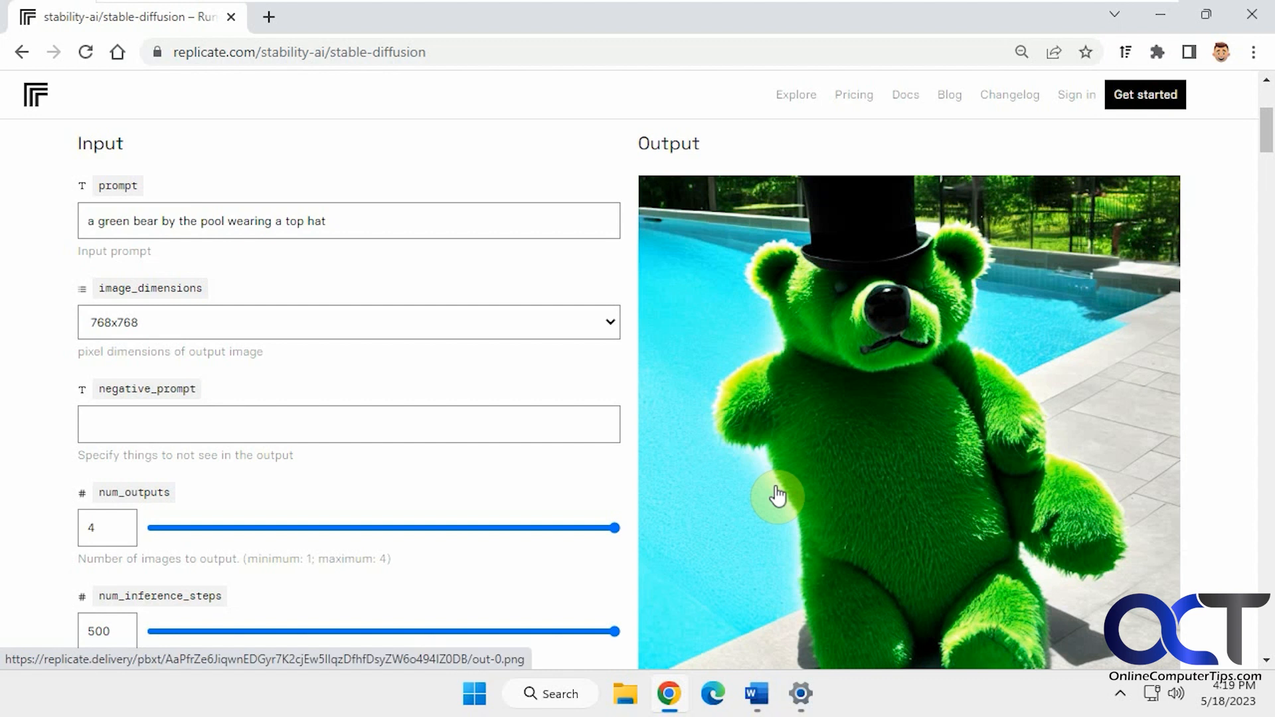
mouse_move(763, 498)
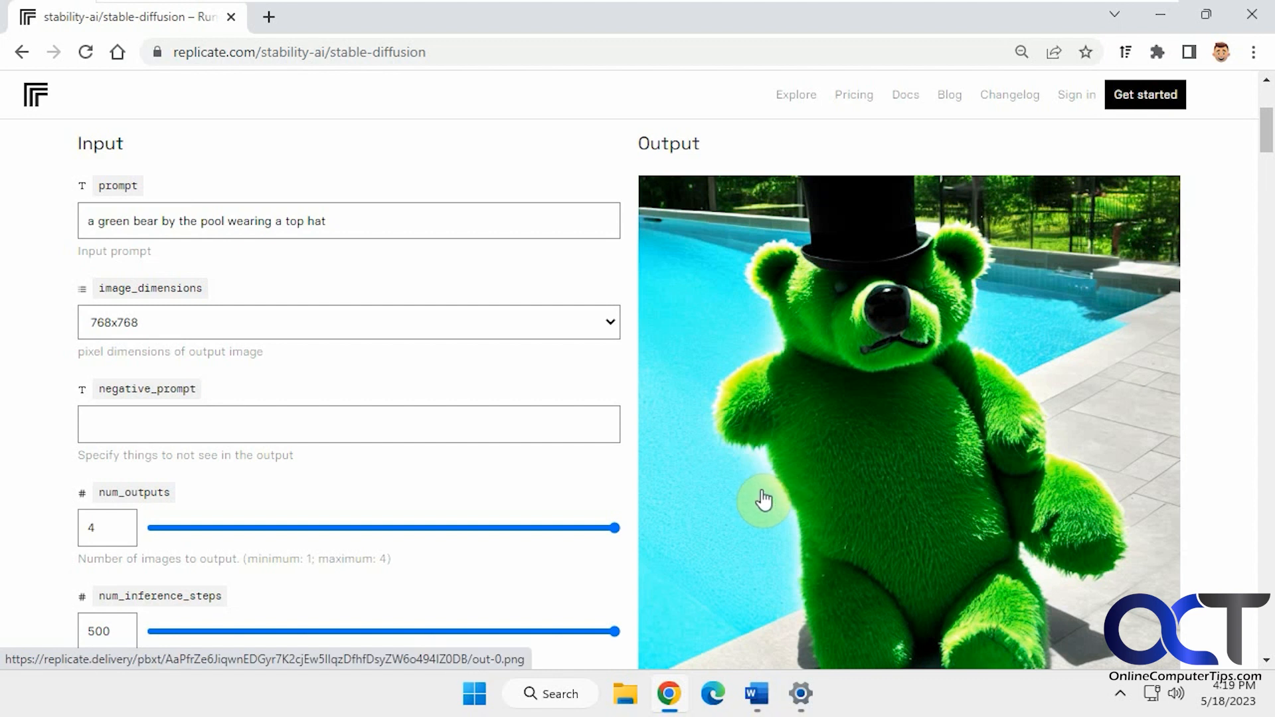
mouse_move(789, 474)
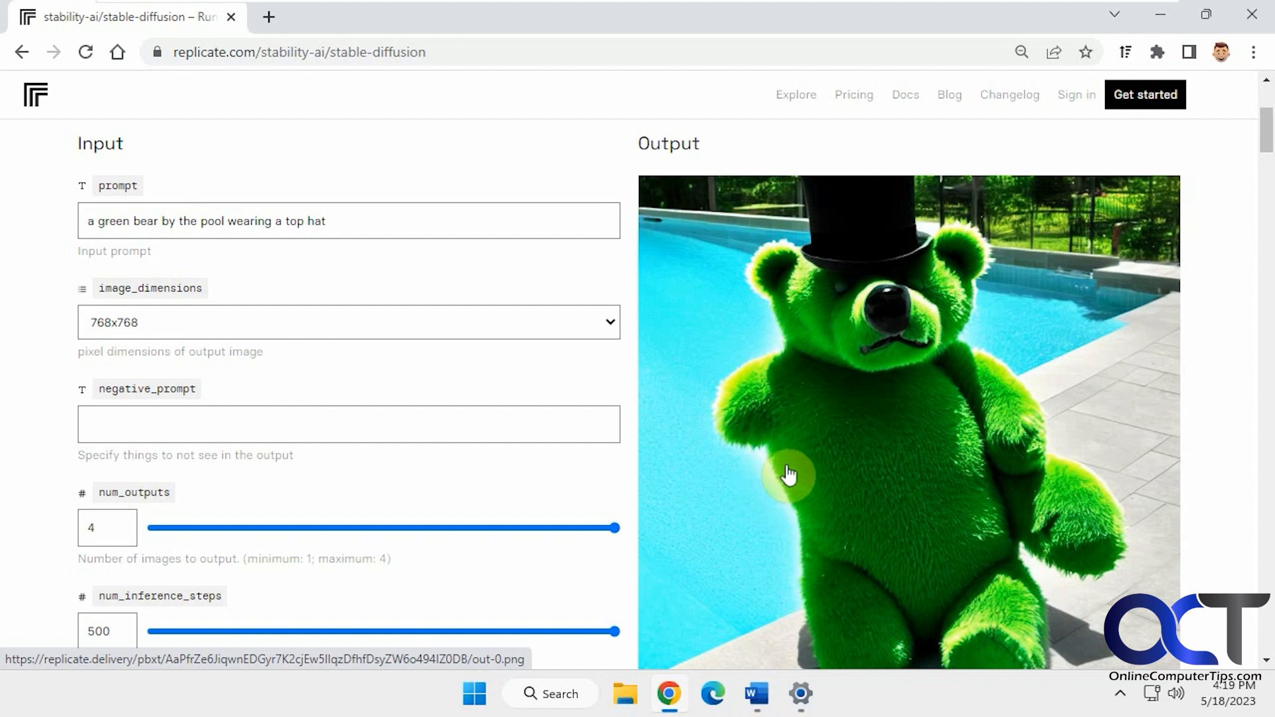
scroll("down", 3)
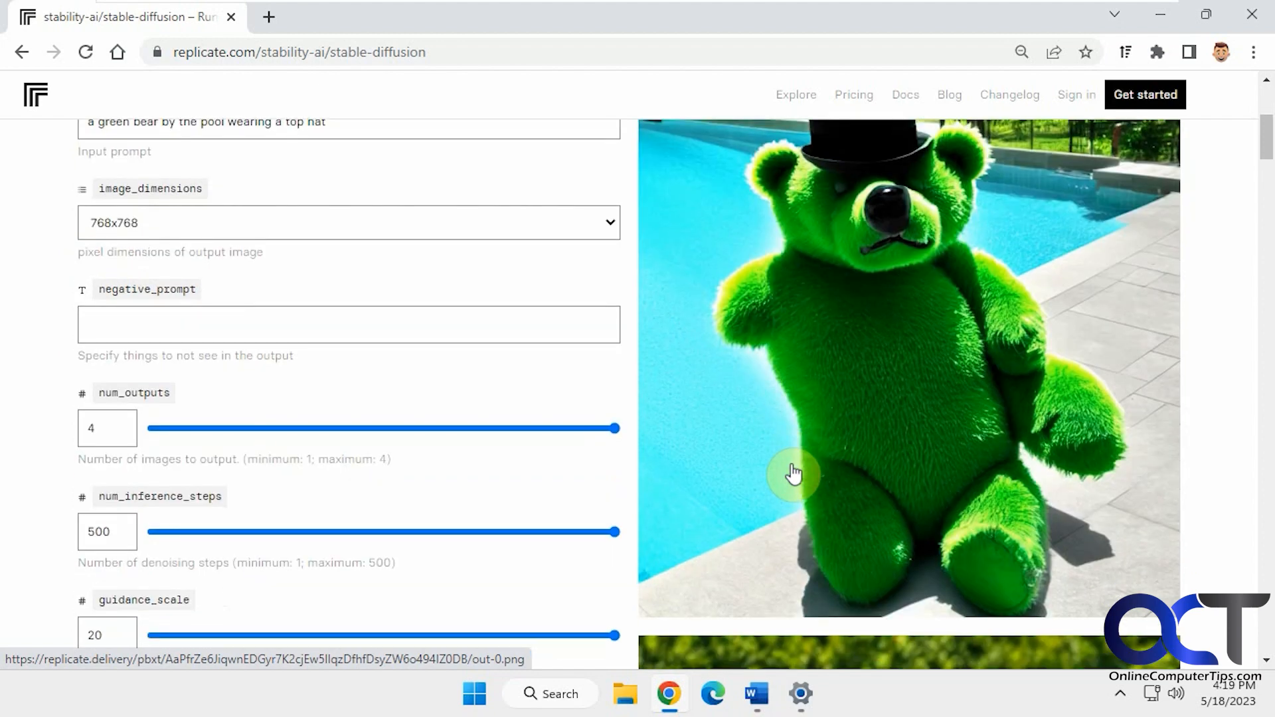
scroll("down", 3)
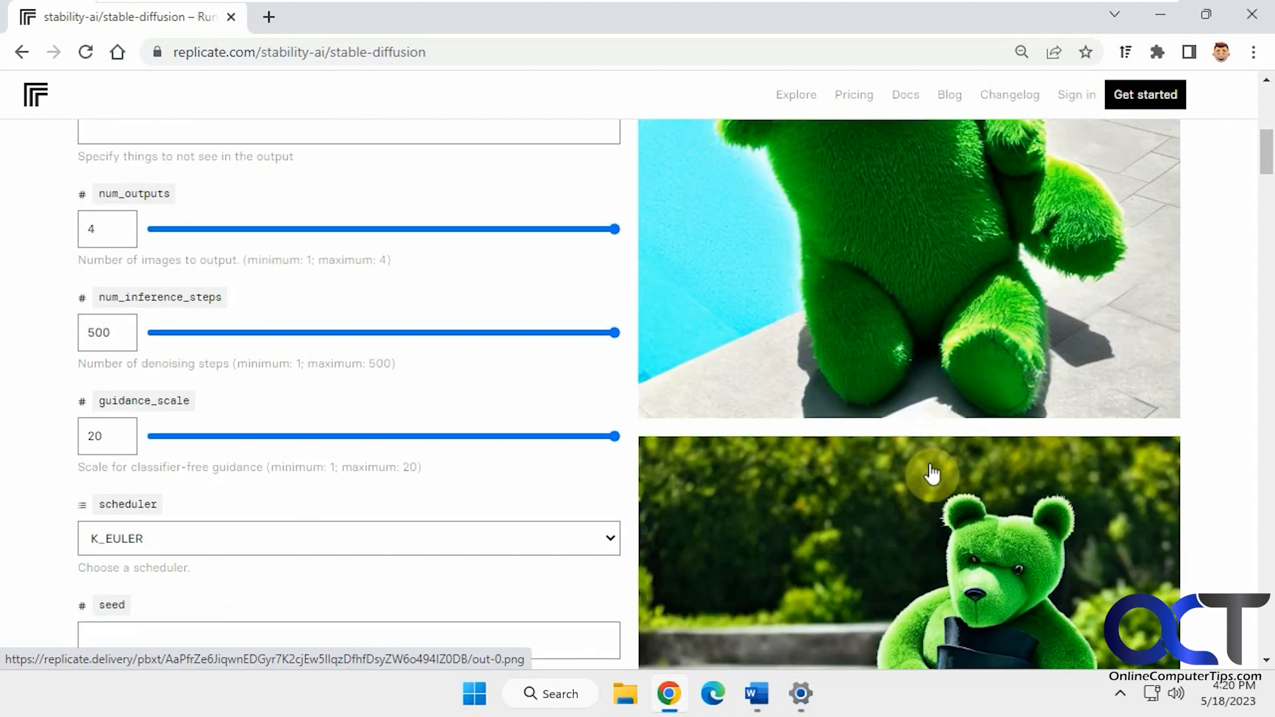
scroll("down", 3)
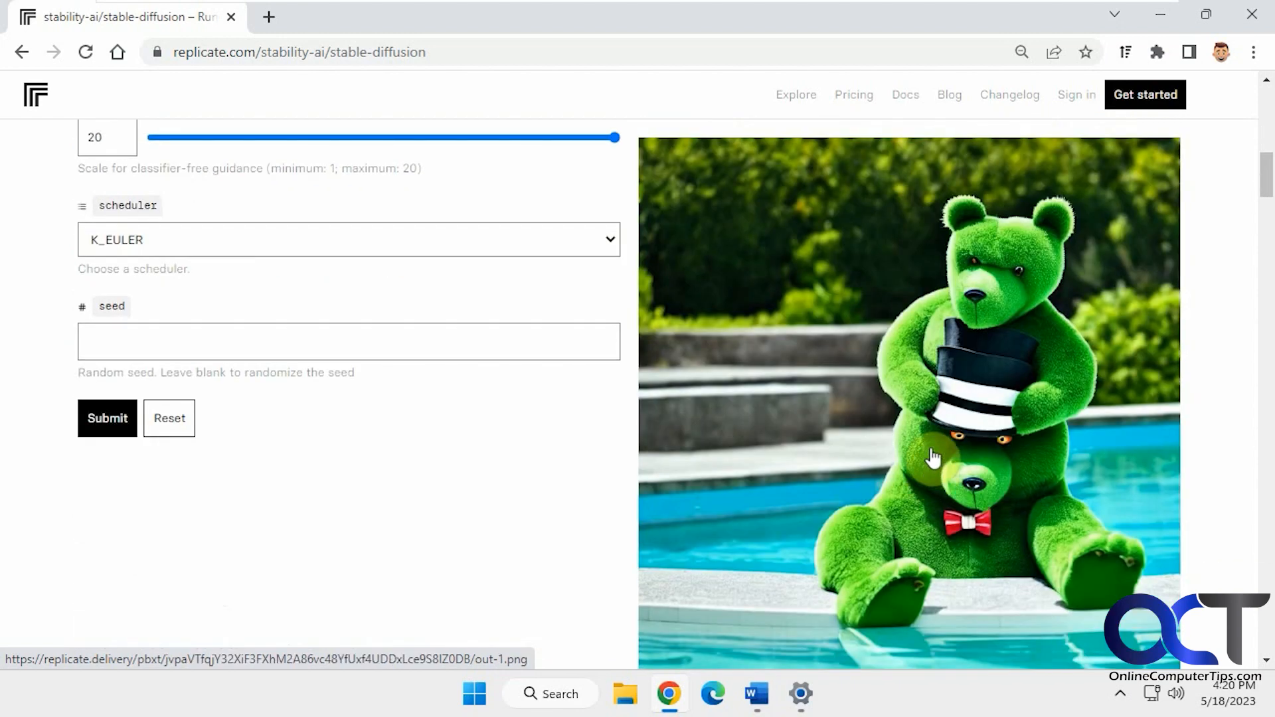
scroll("down", 3)
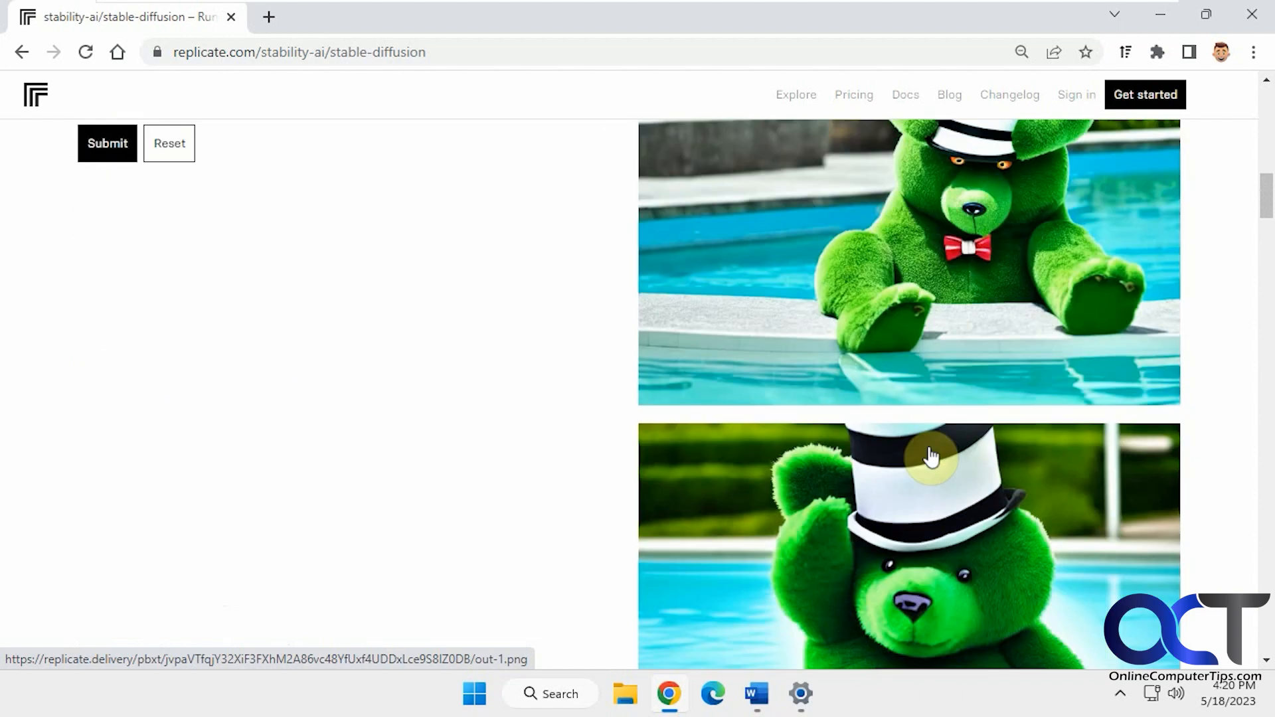
scroll("down", 3)
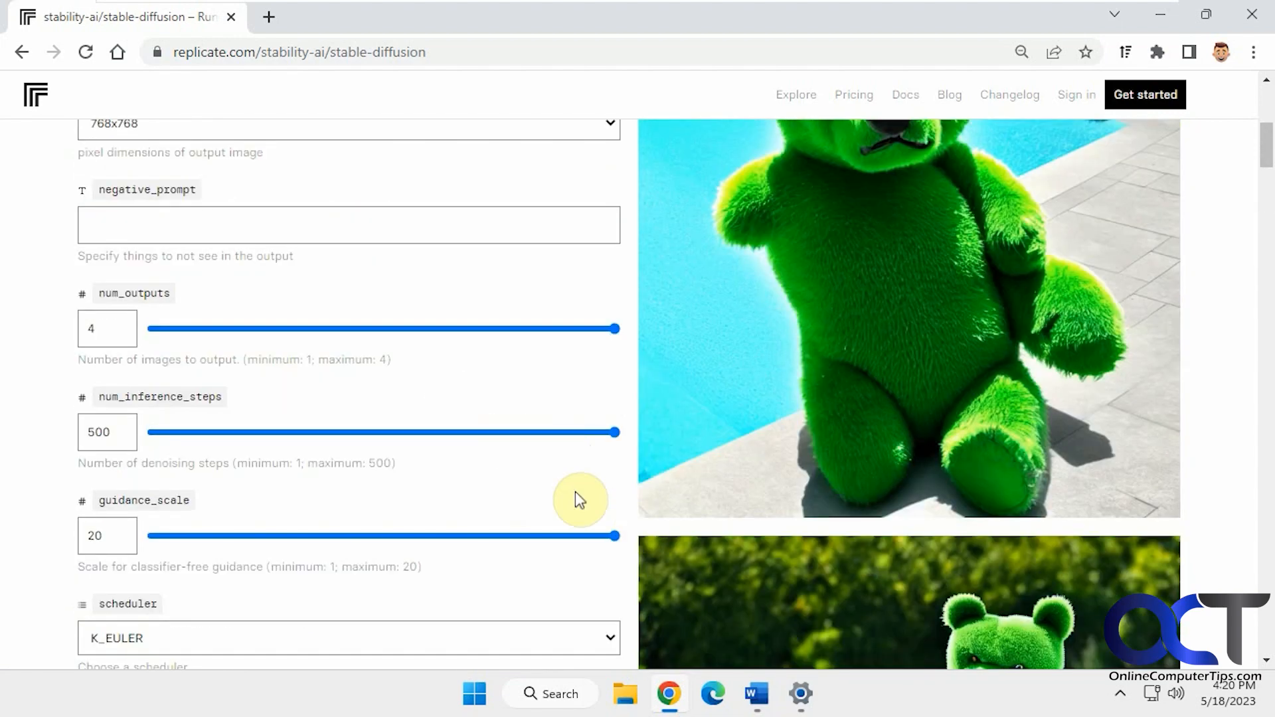
Set steps to 86 and guidance to about 7.5, then submit 'purple UFO flying over the grand canyon'.
left_click_drag(616, 432, 237, 431)
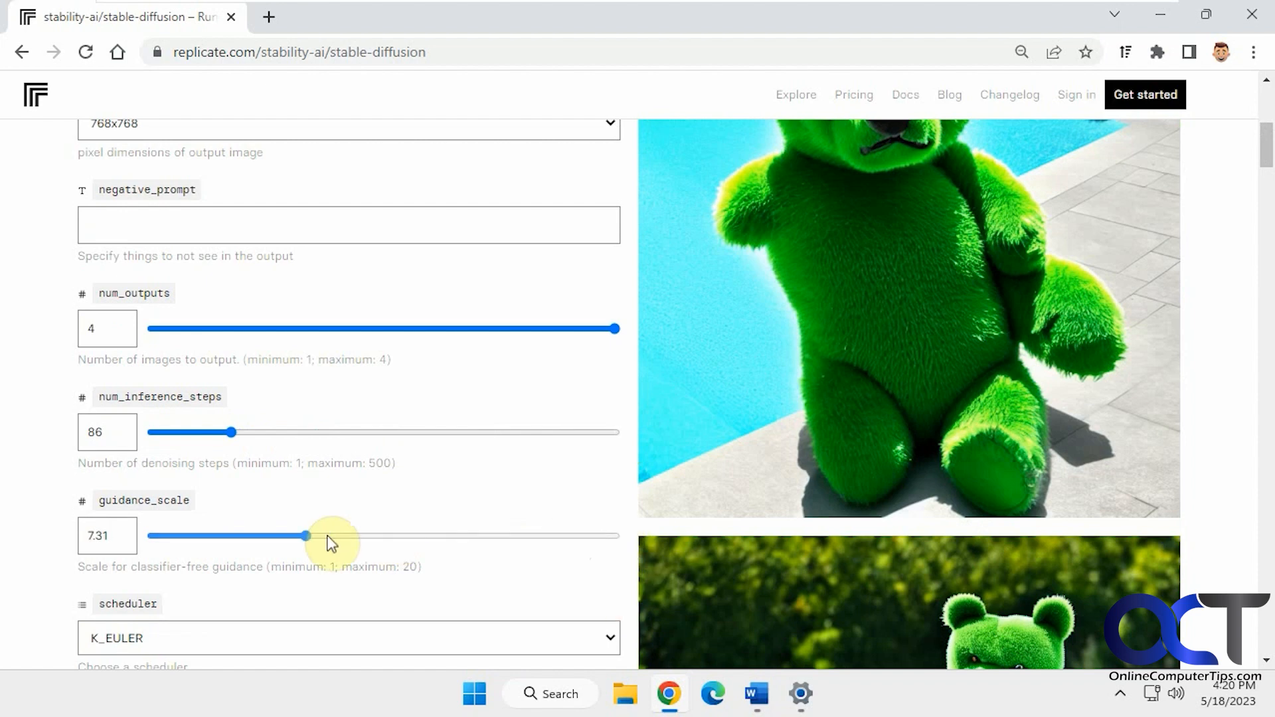
left_click_drag(305, 535, 373, 535)
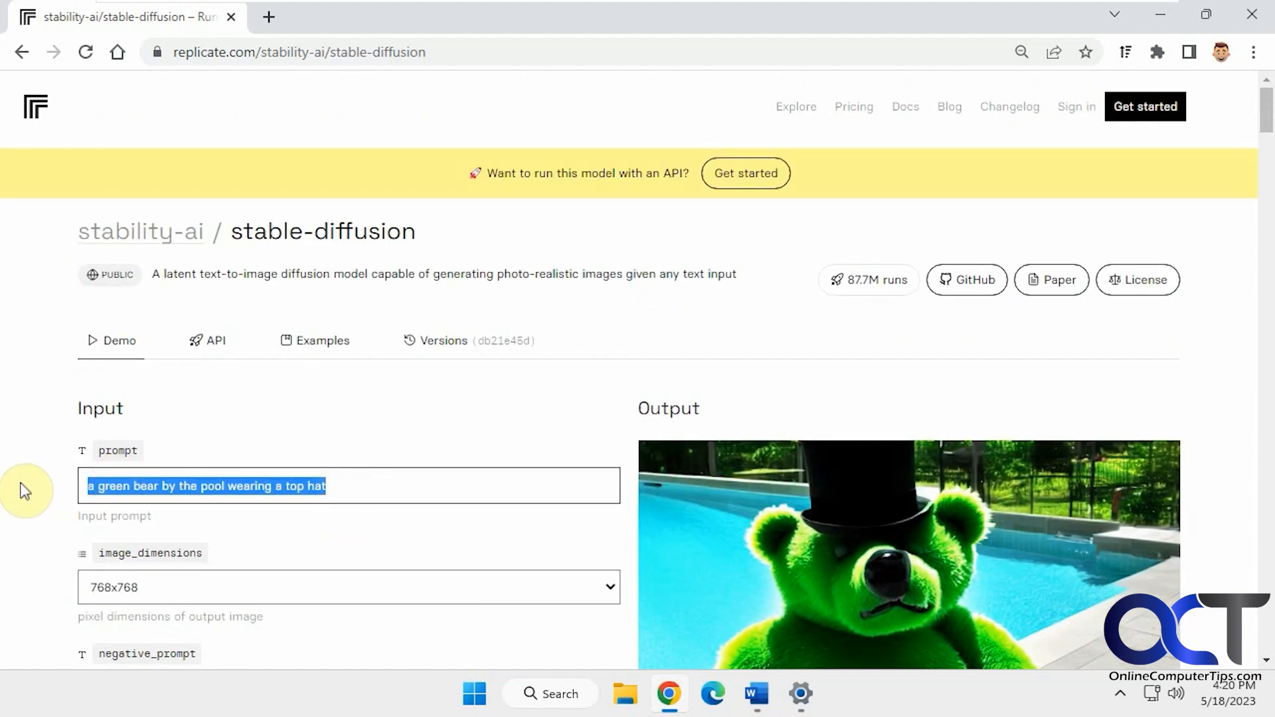
type("p")
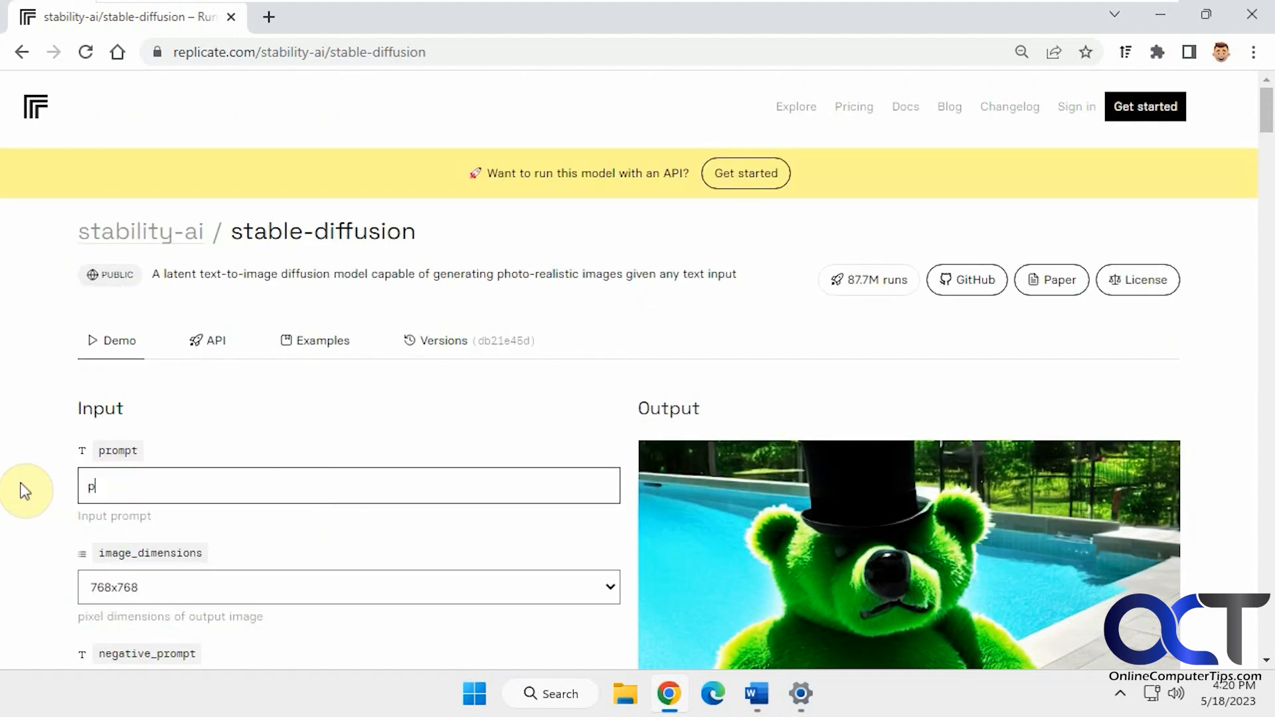
type("urple")
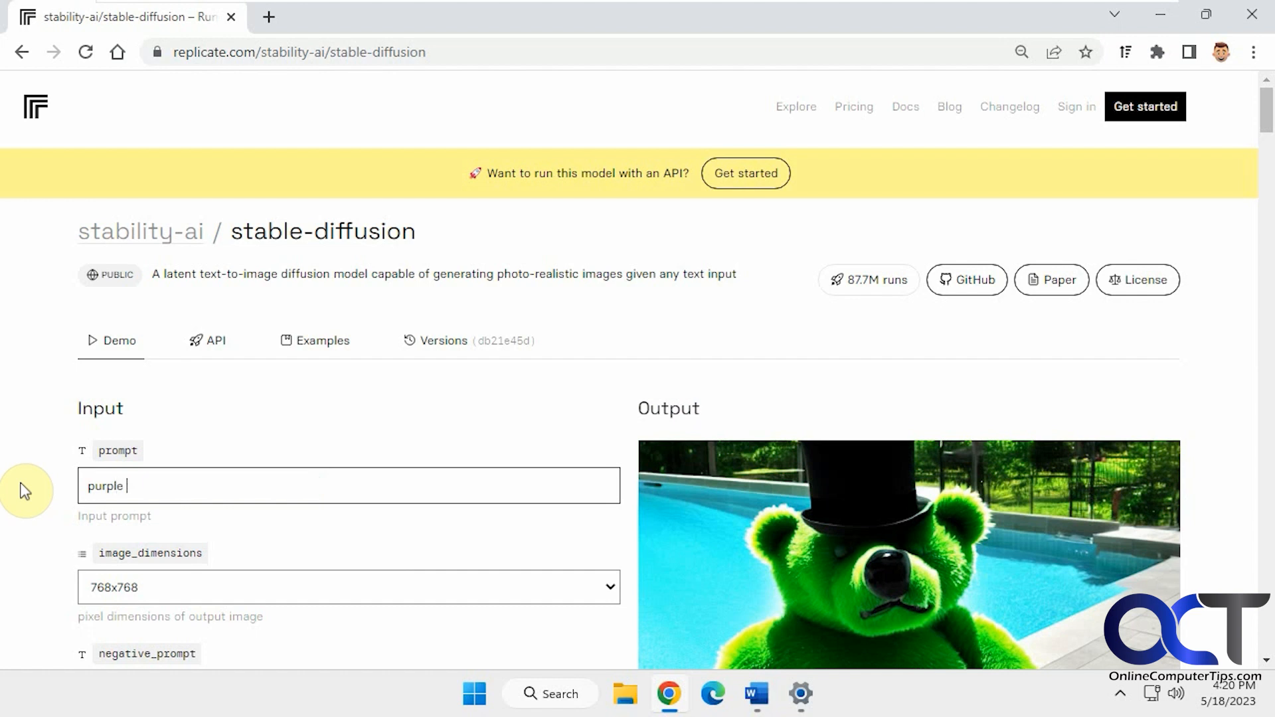
type("UFO flyi")
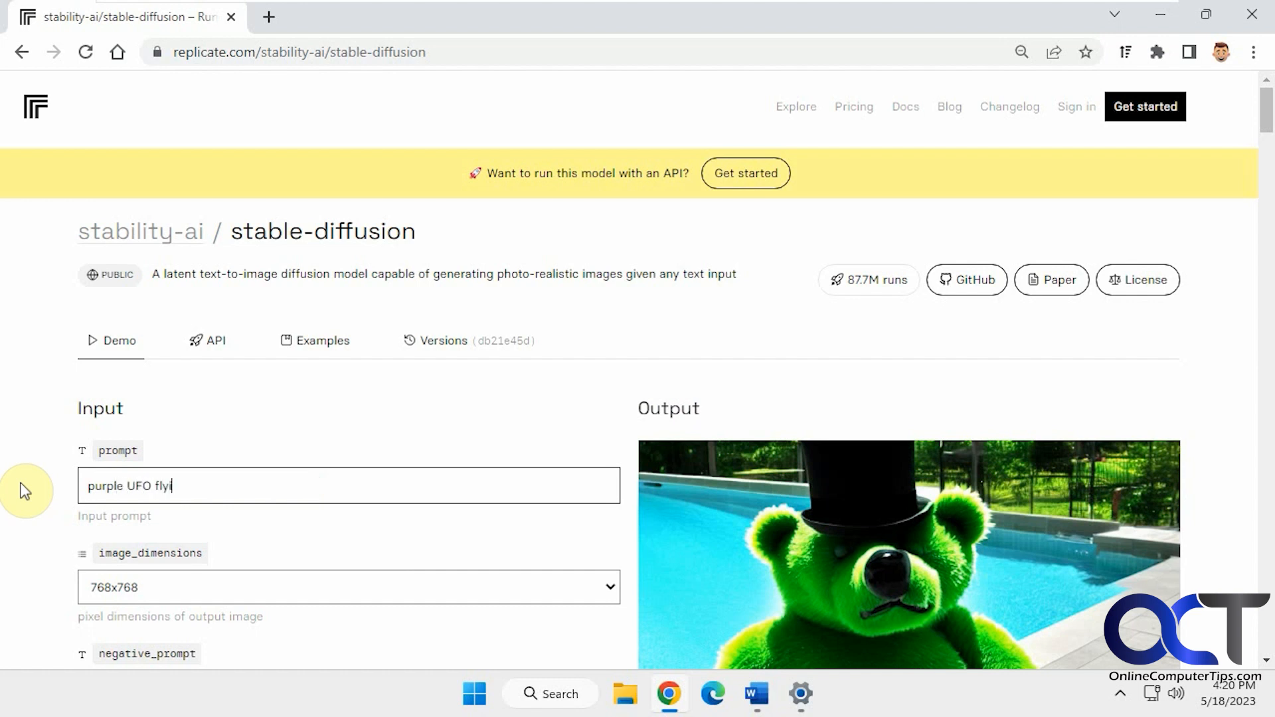
type("ng over the grand c")
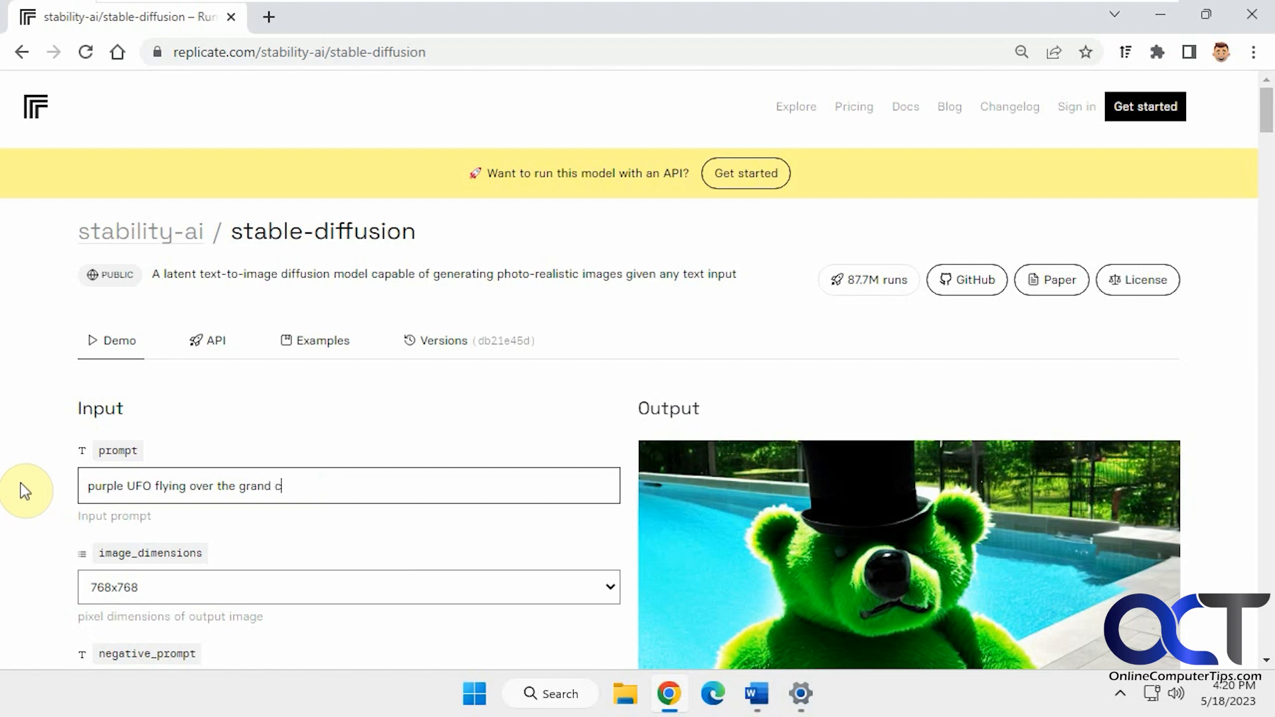
type("anyon")
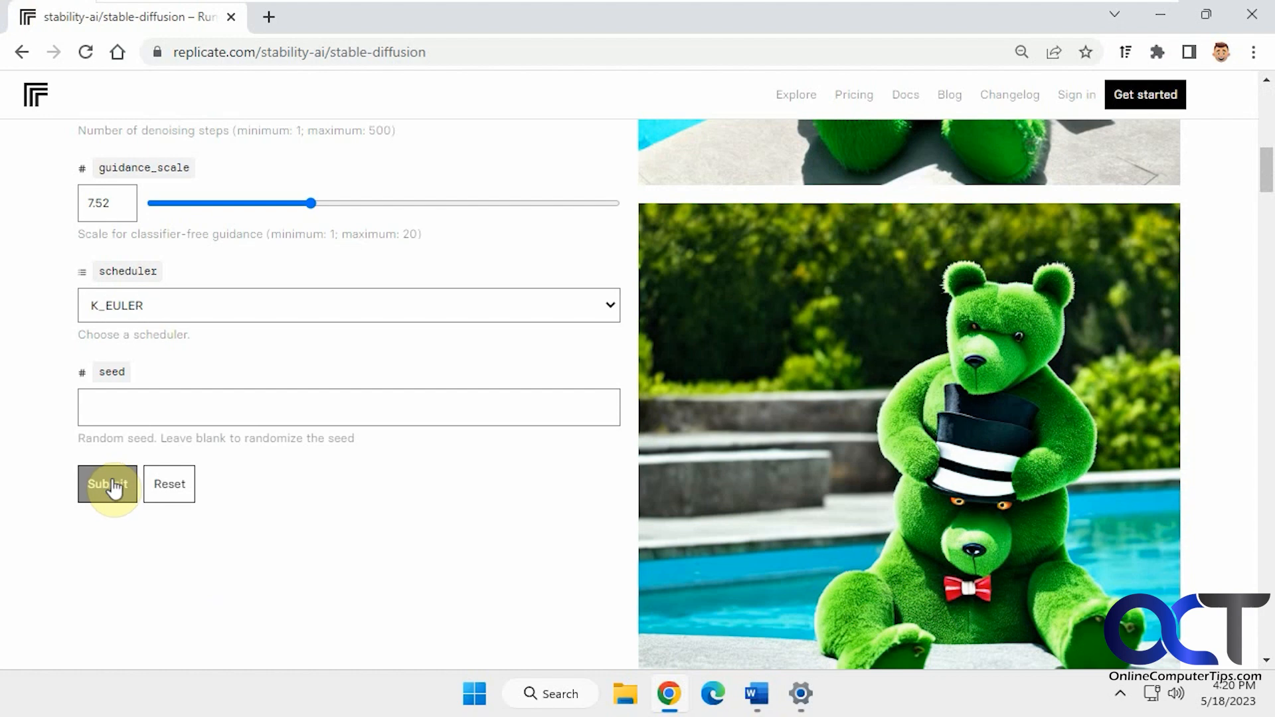
left_click(106, 484)
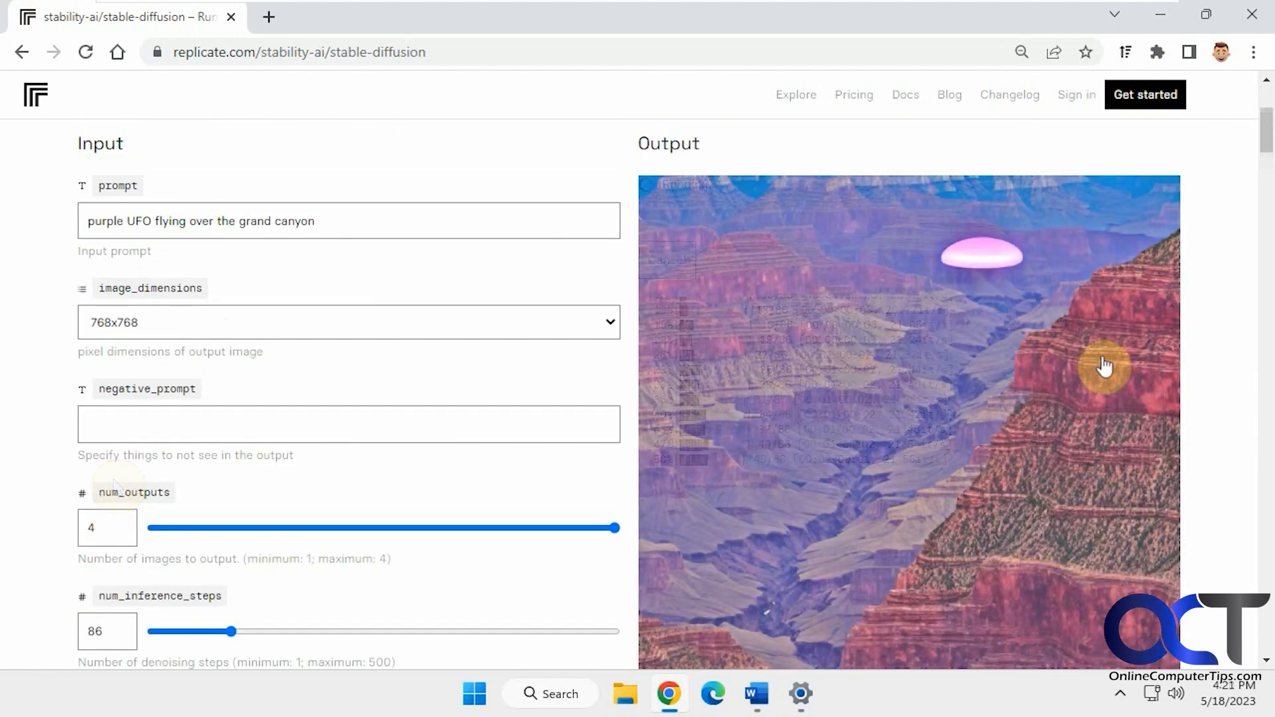
Scroll through all four purple UFO over the Grand Canyon output images.
scroll("down", 3)
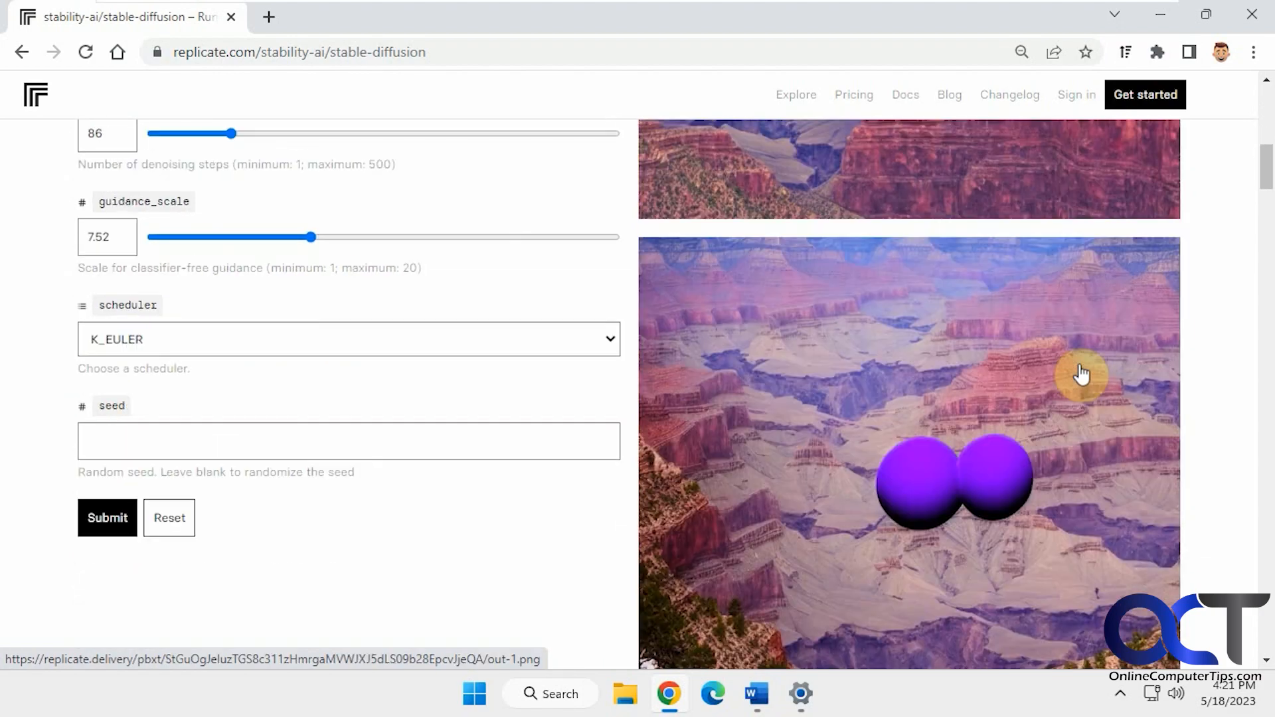
scroll("down", 3)
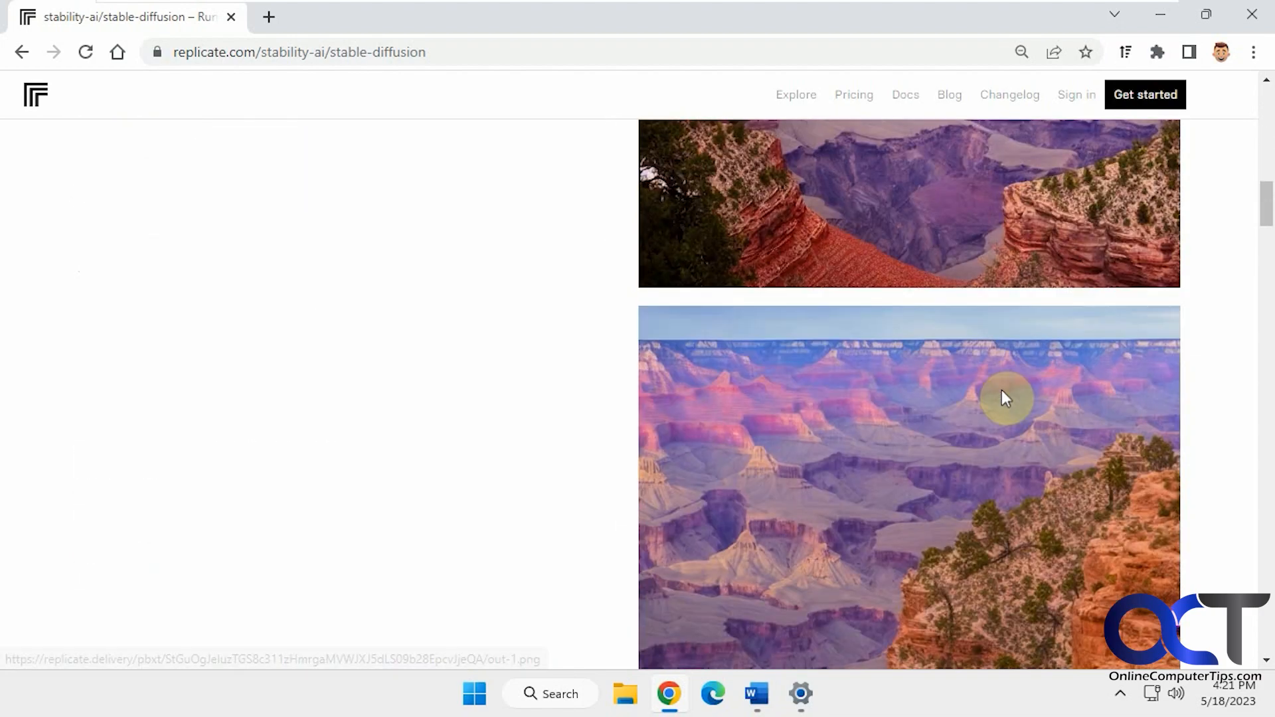
scroll("down", 3)
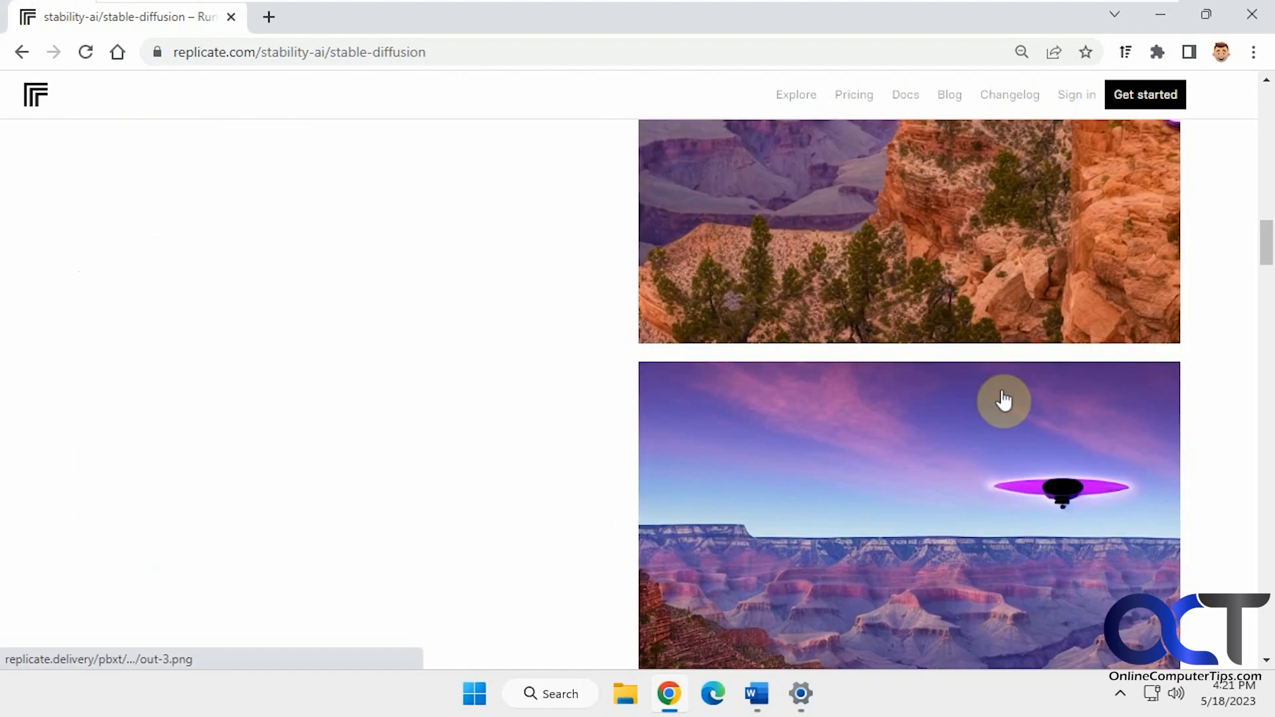
scroll("down", 3)
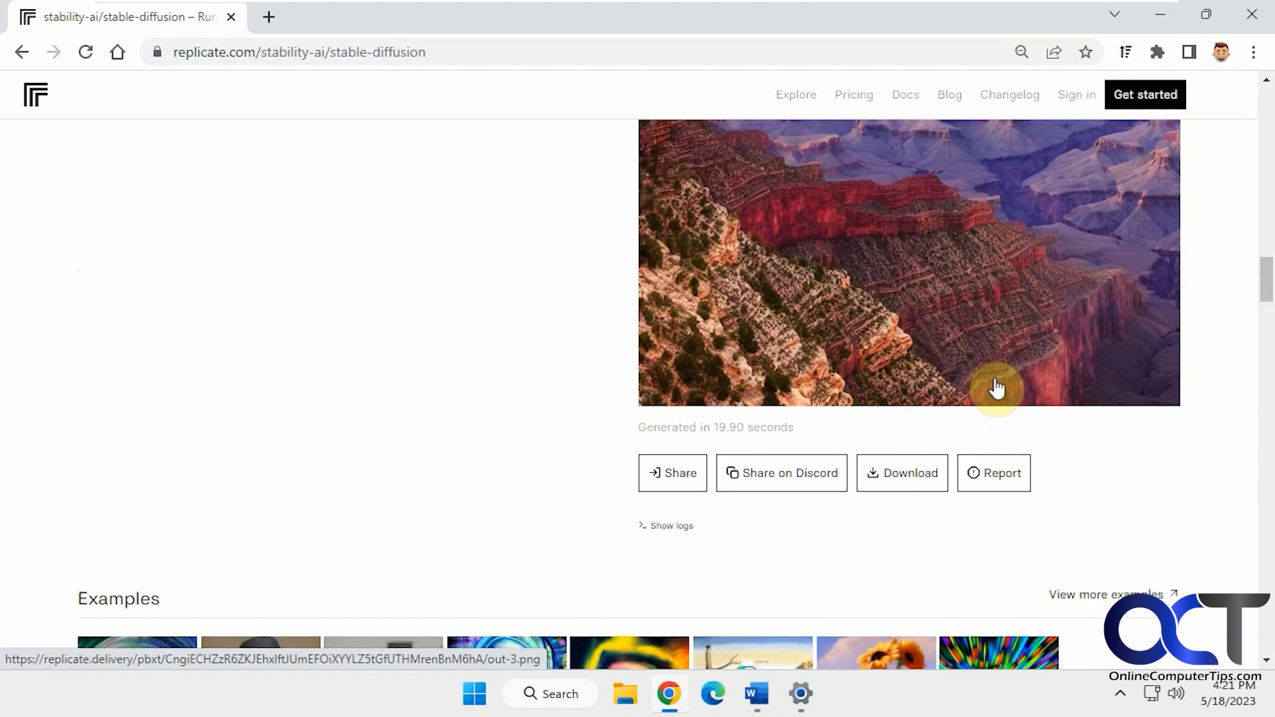
mouse_move(917, 332)
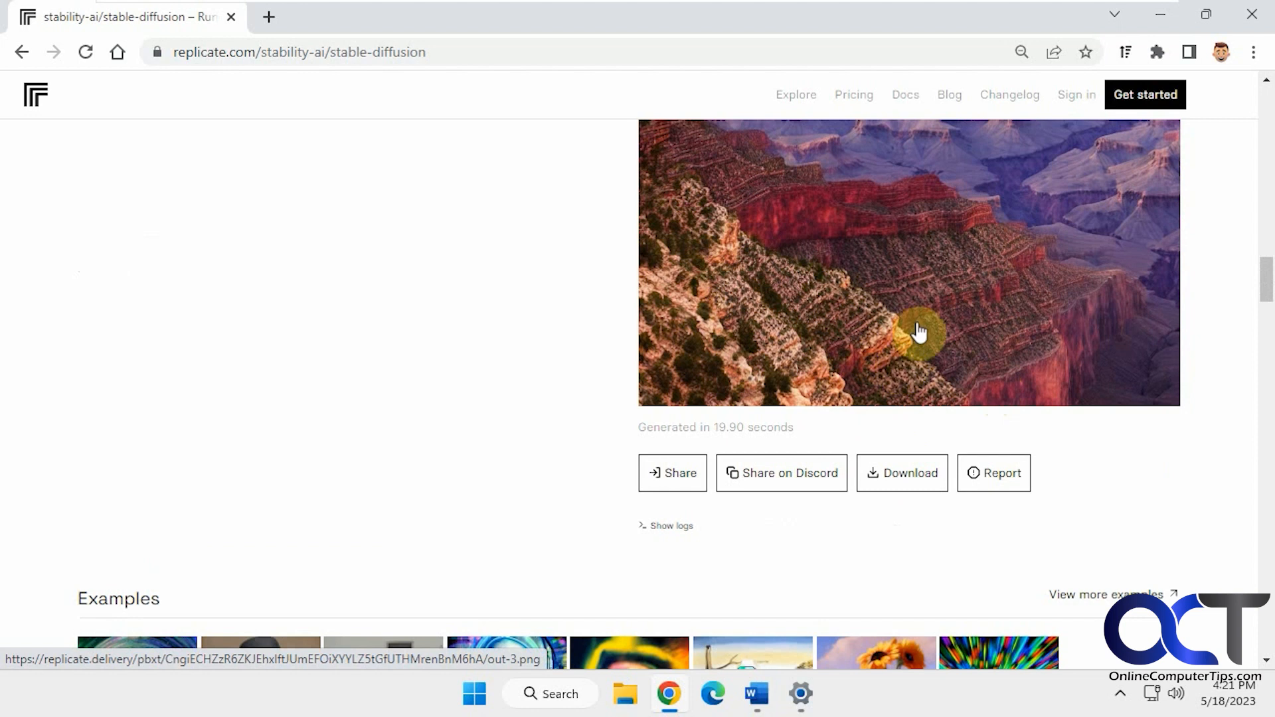
Download all four UFO images as a zip and choose Show in folder.
right_click(917, 332)
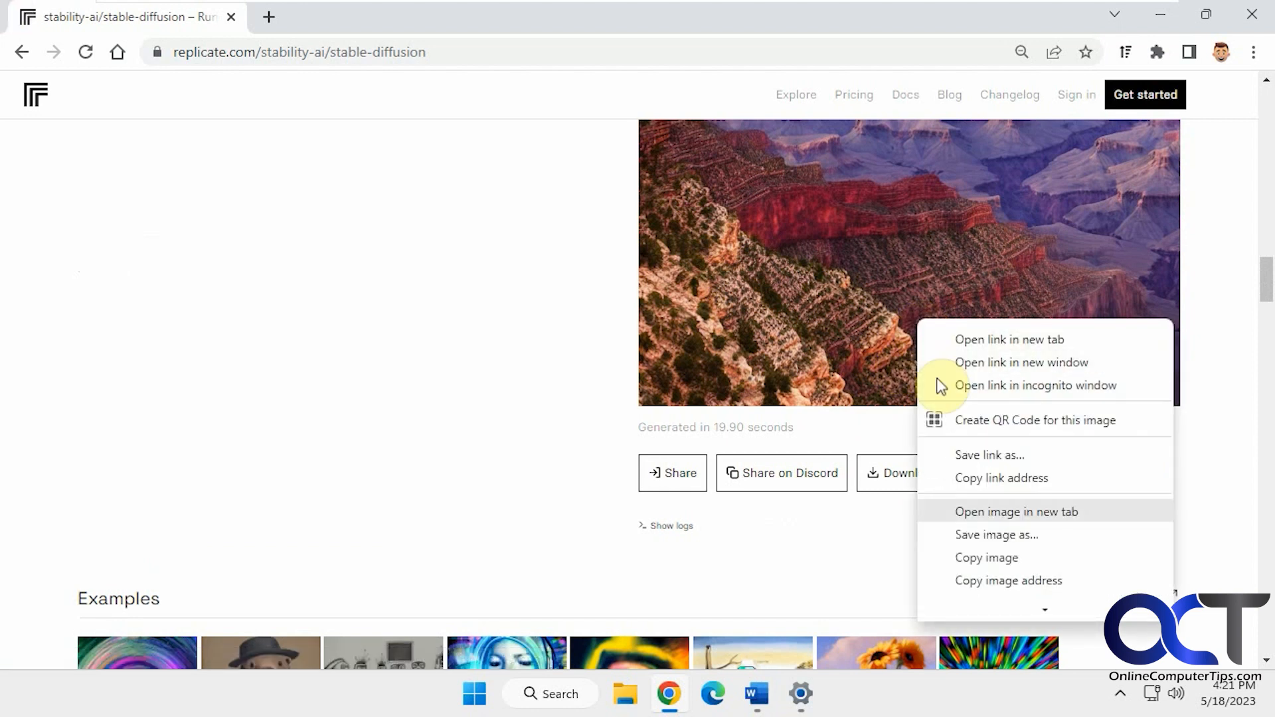
left_click(905, 472)
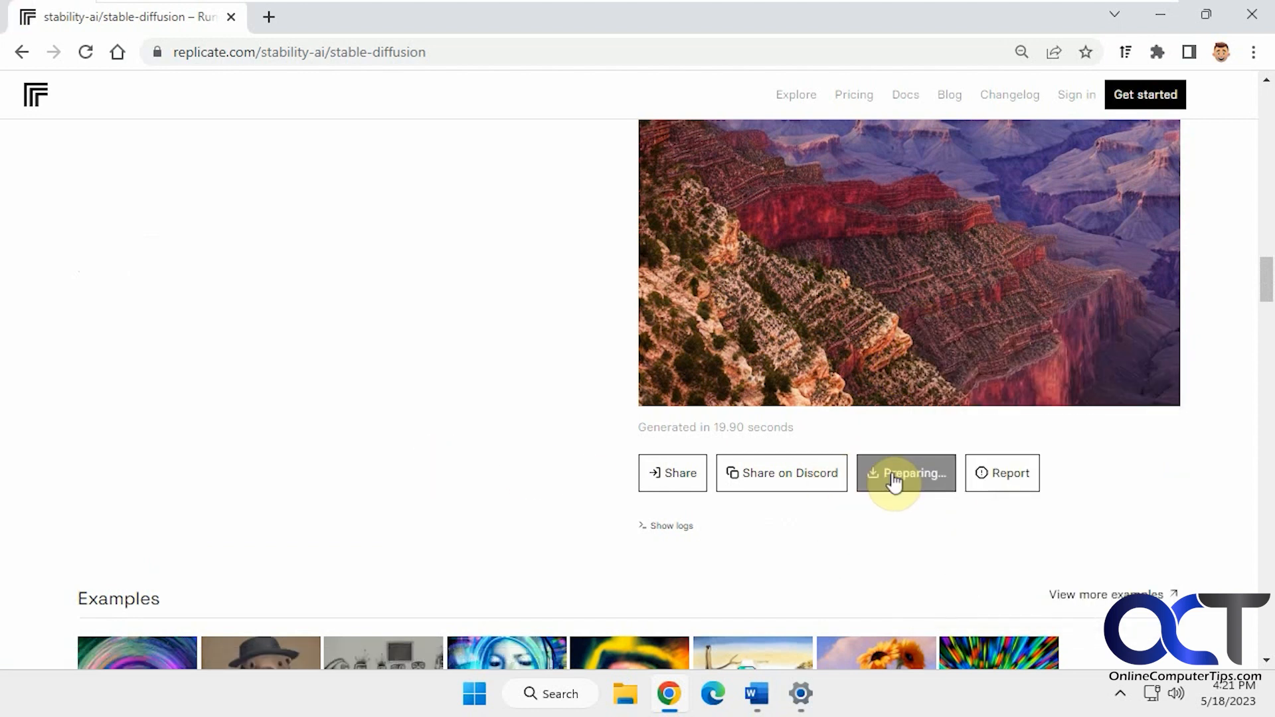
left_click(905, 472)
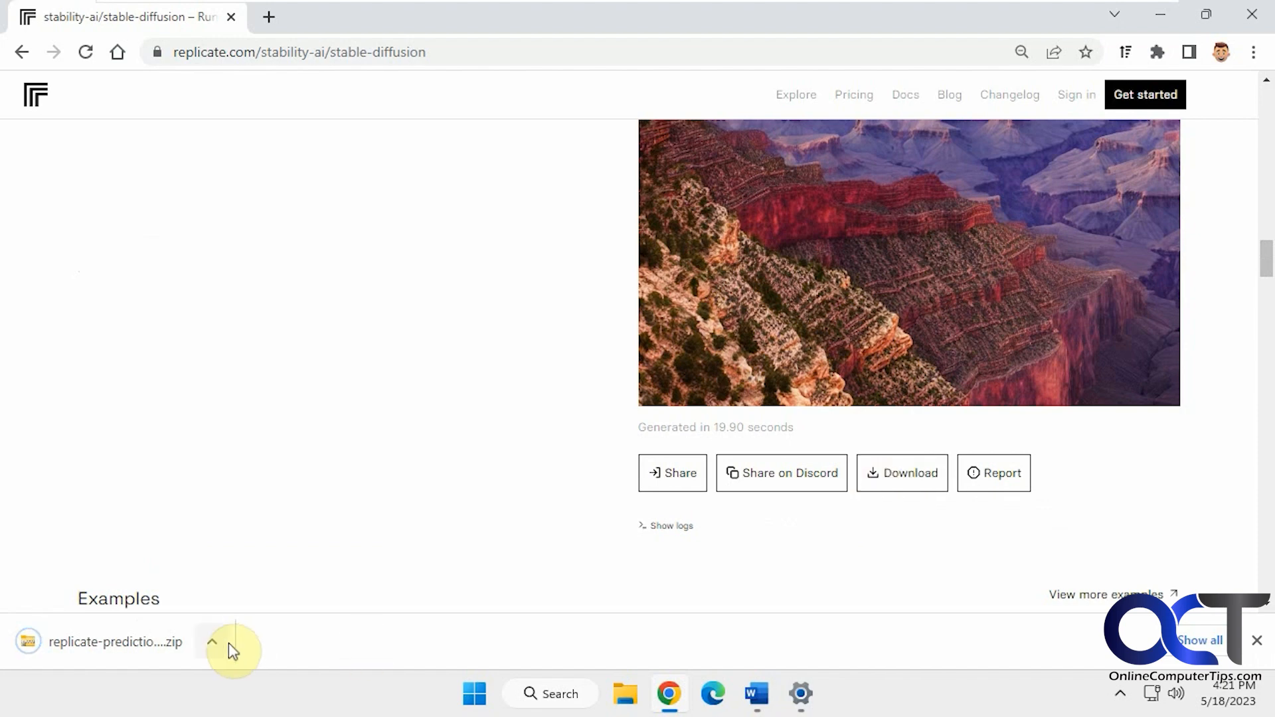
left_click(212, 641)
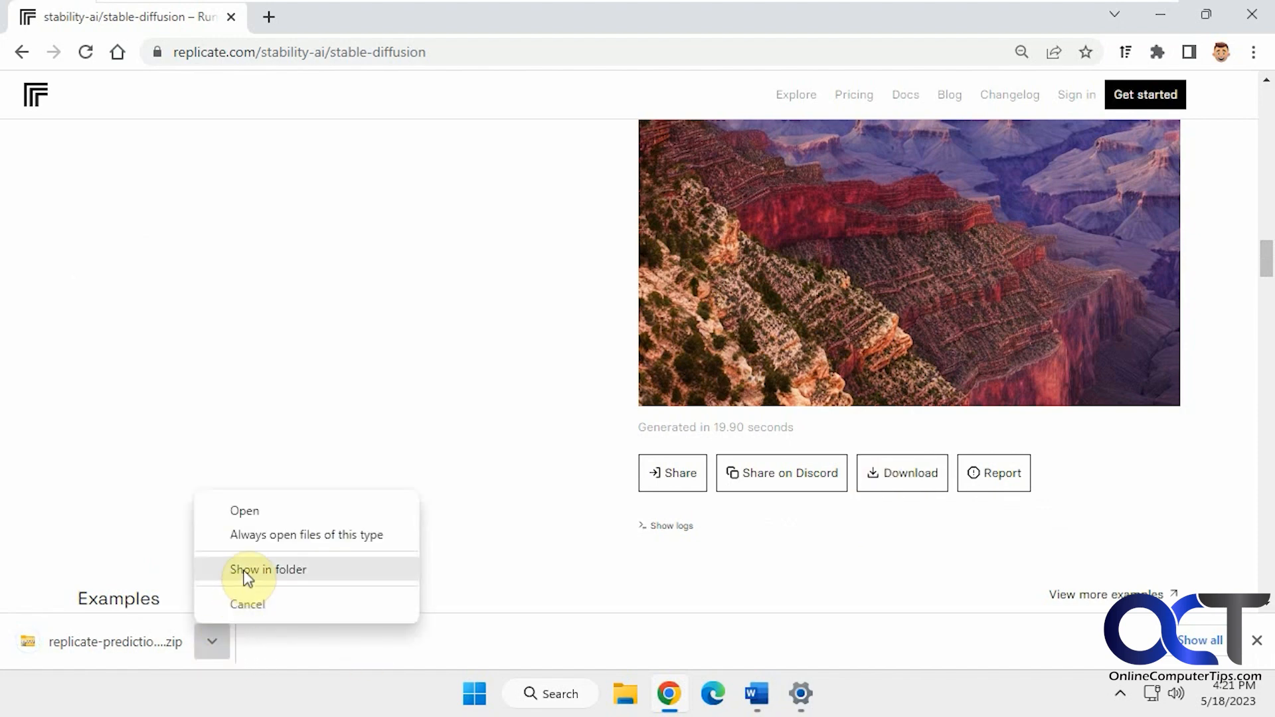
left_click(268, 569)
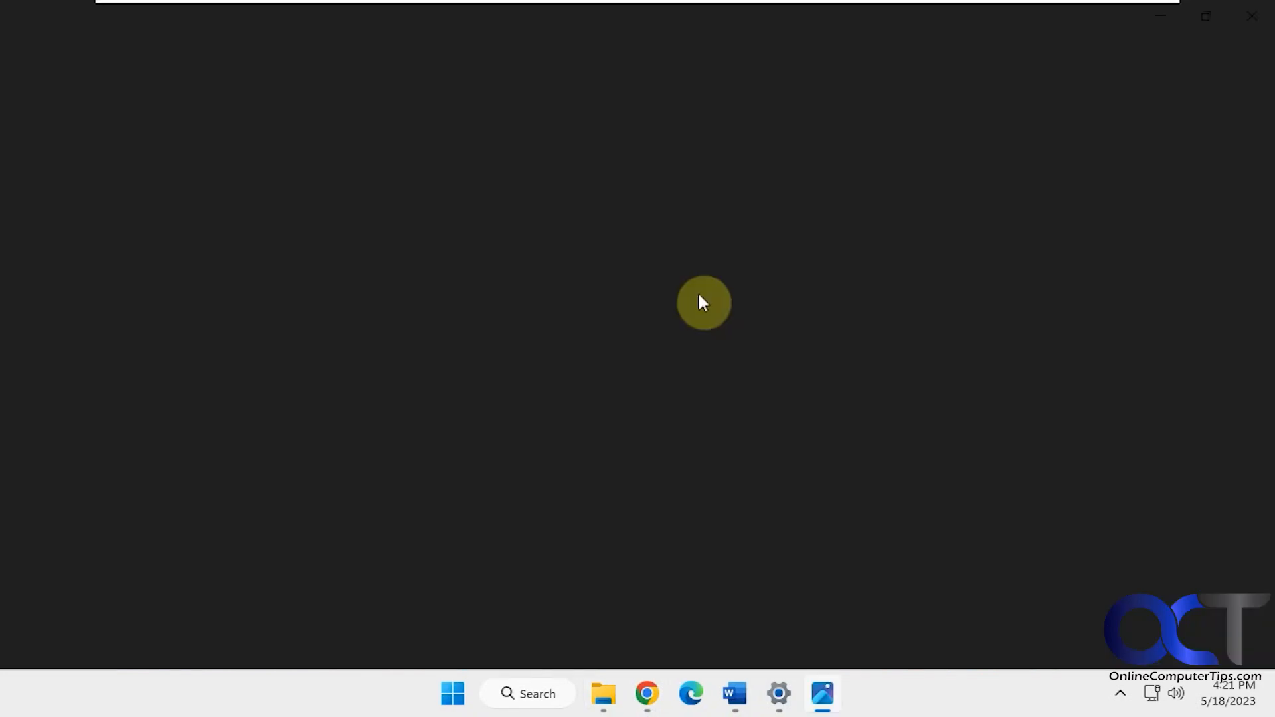
View the zip's four UFO PNGs in Downloads, then return to the Replicate page.
left_click(821, 693)
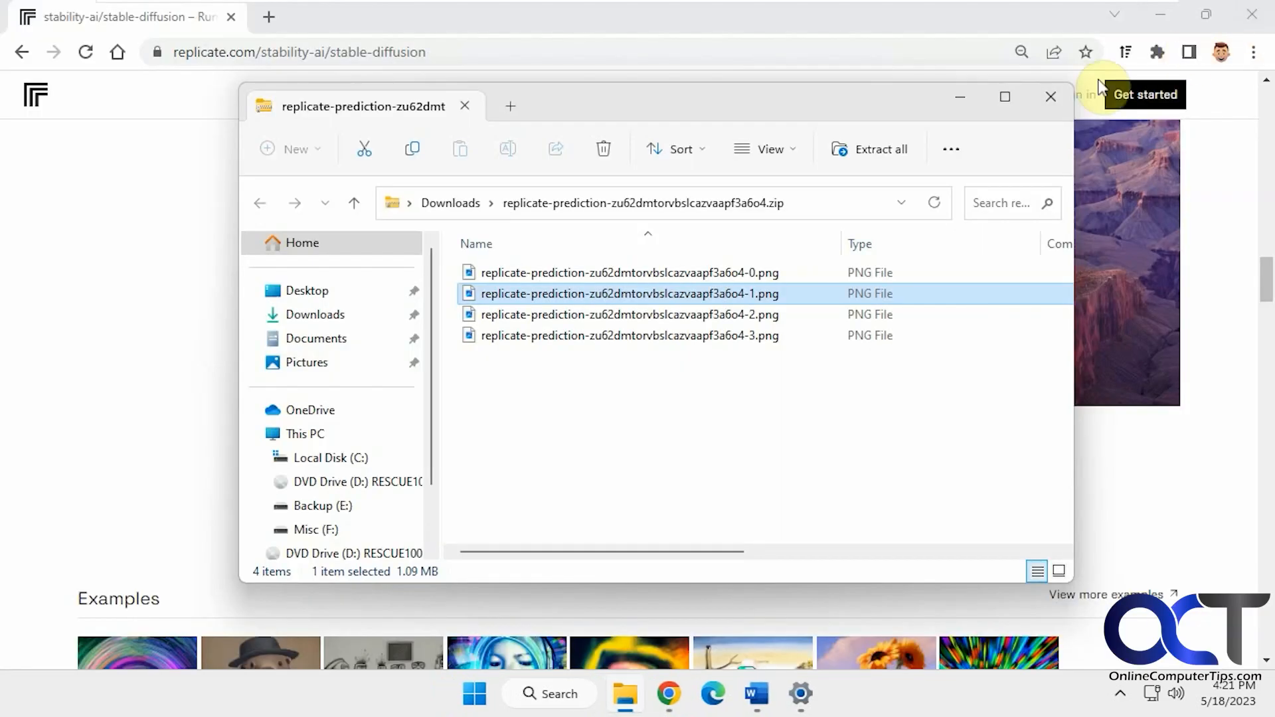
left_click(1050, 96)
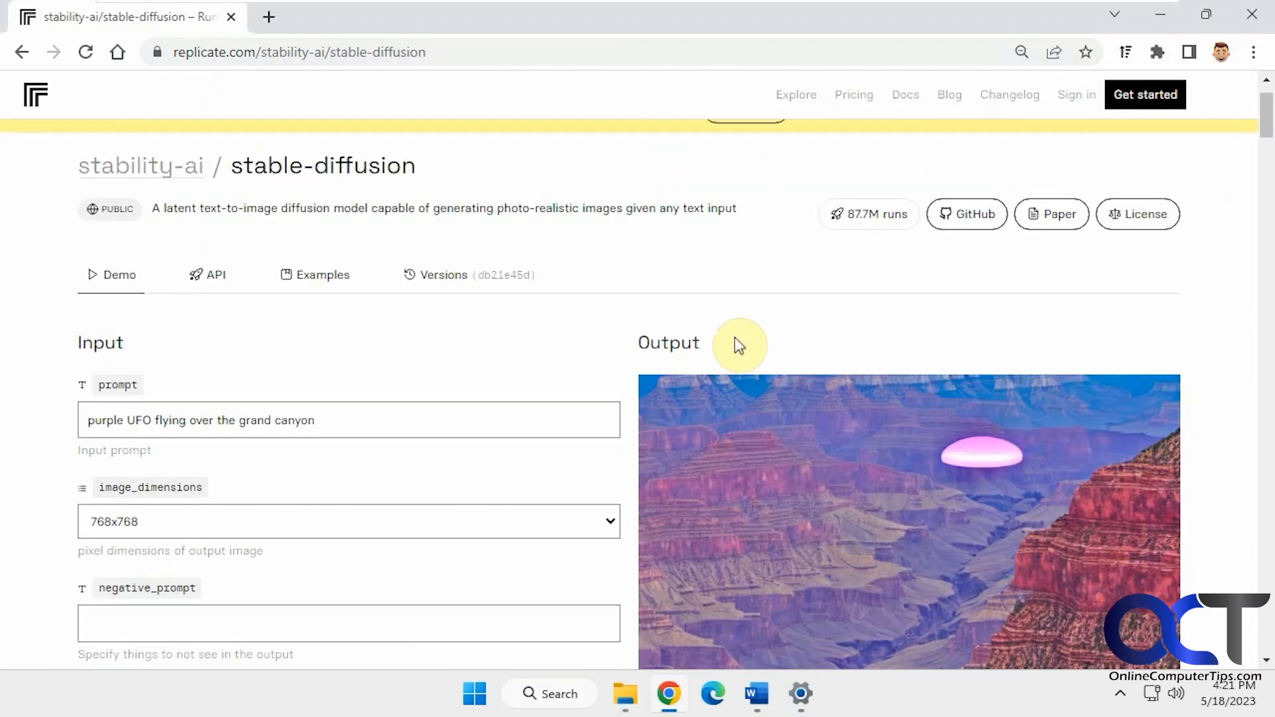
mouse_move(423, 354)
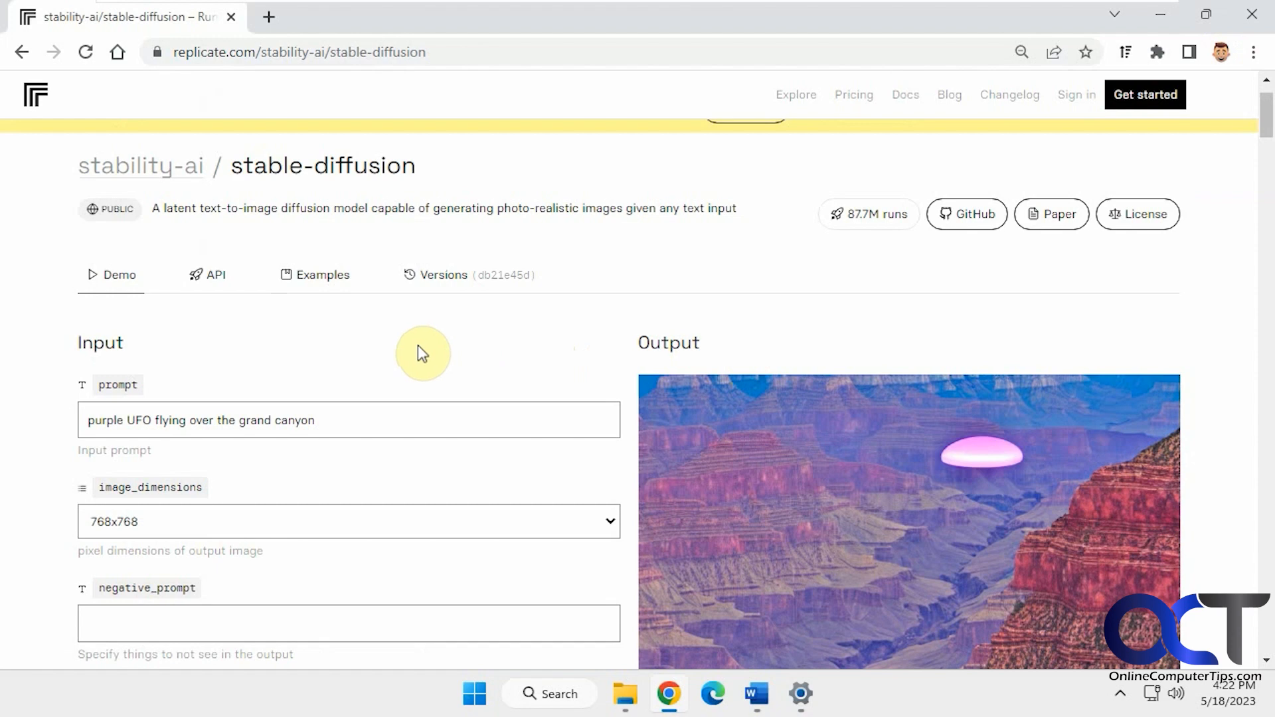
Open the Examples tab and scroll to the multicolor hyperspace example.
left_click(322, 275)
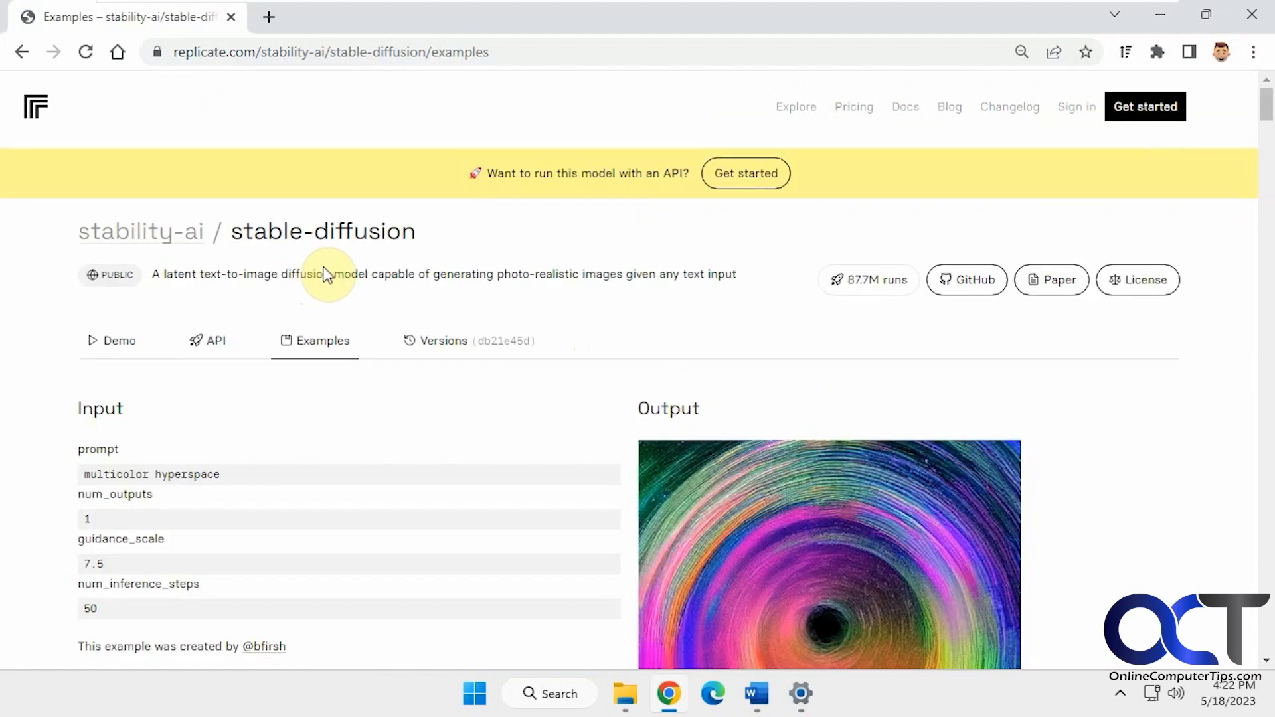
mouse_move(341, 475)
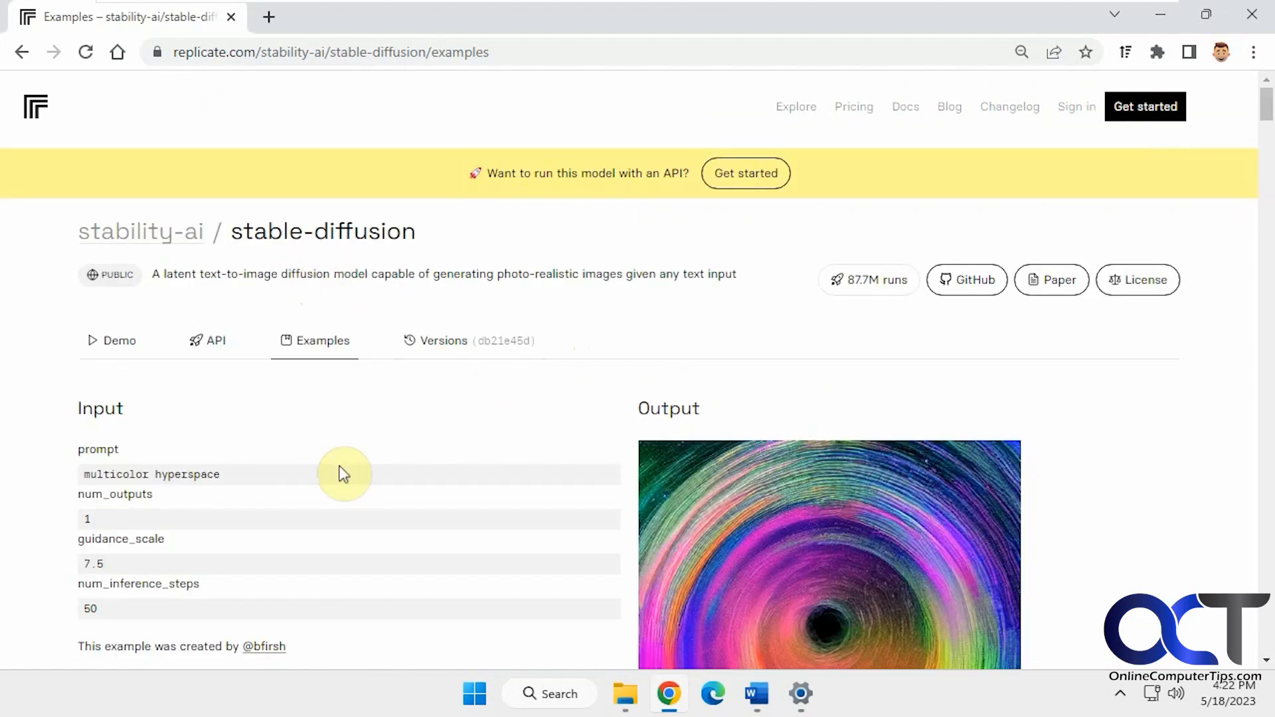
scroll("down", 3)
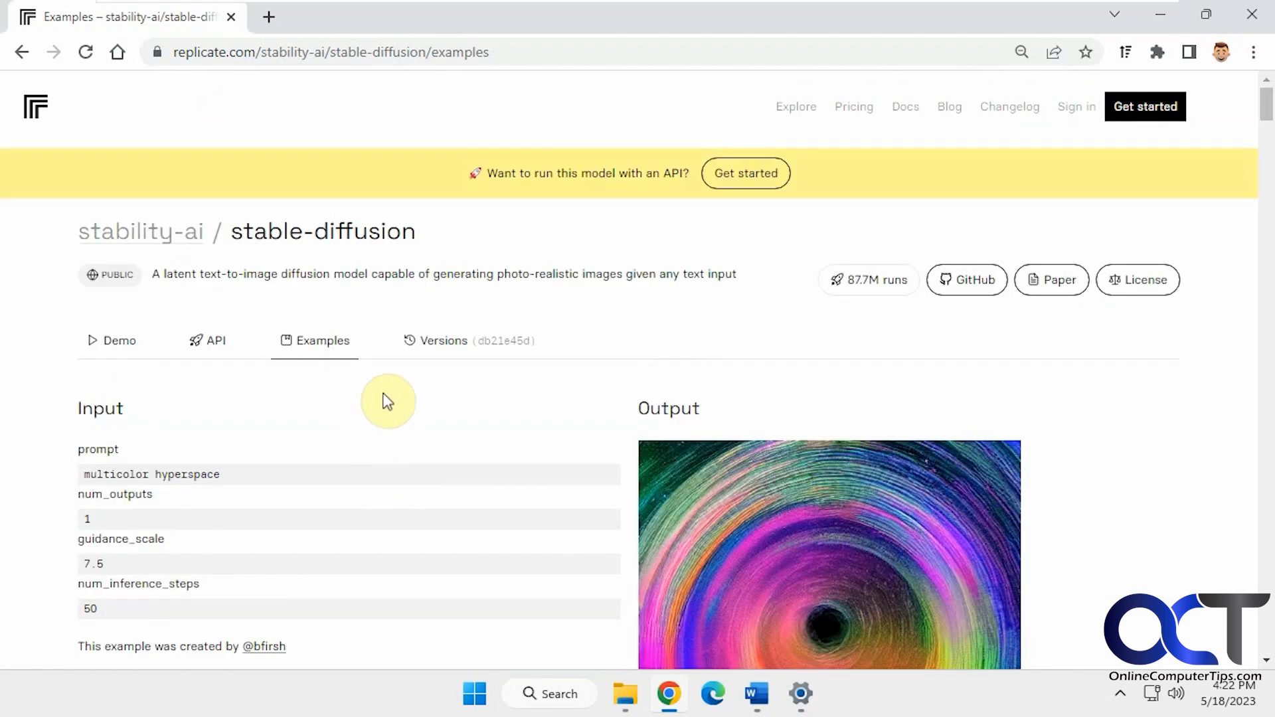
mouse_move(386, 359)
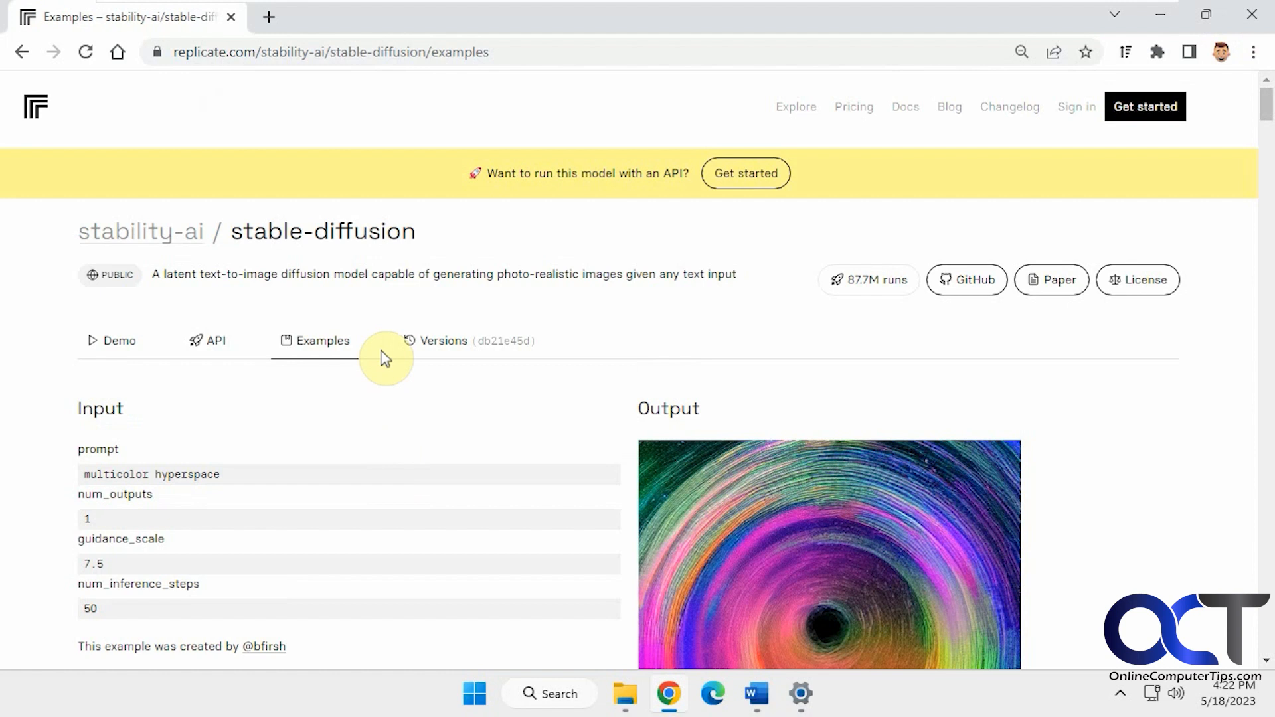